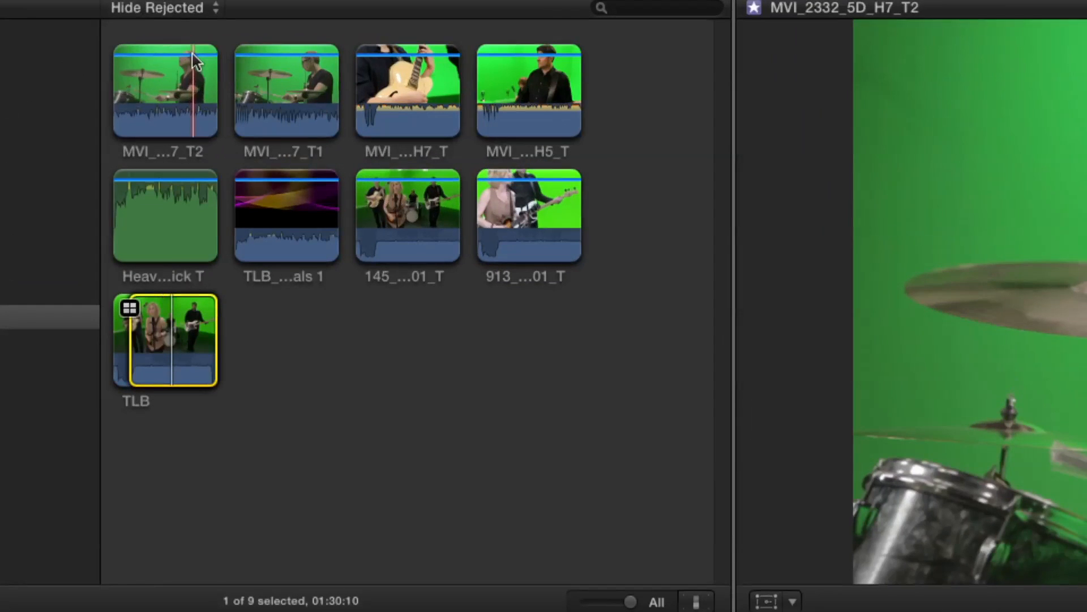
pyautogui.moveTo(510, 201)
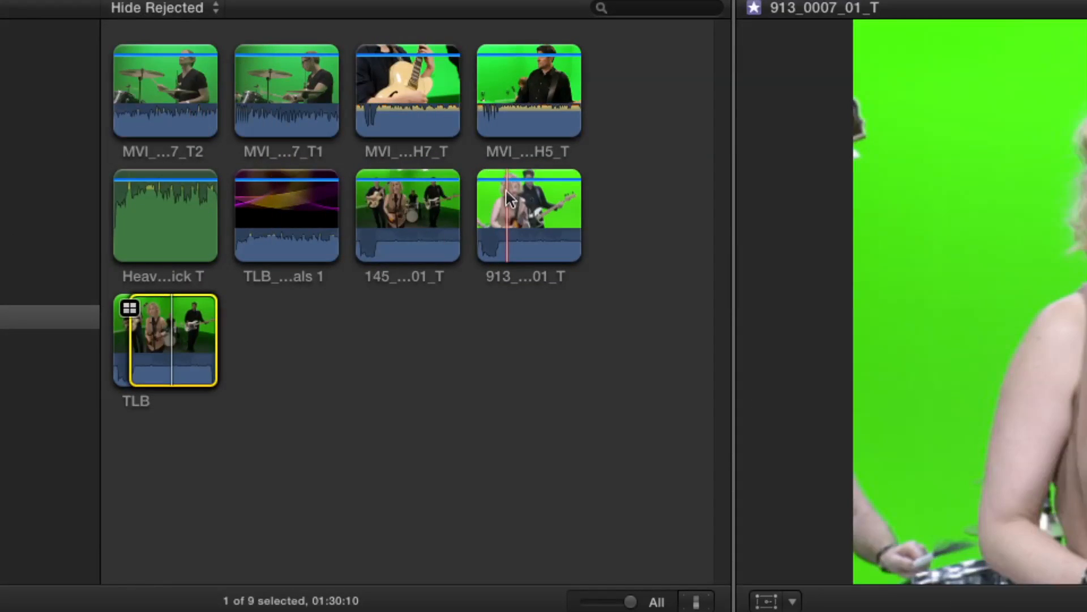
pyautogui.moveTo(285, 93)
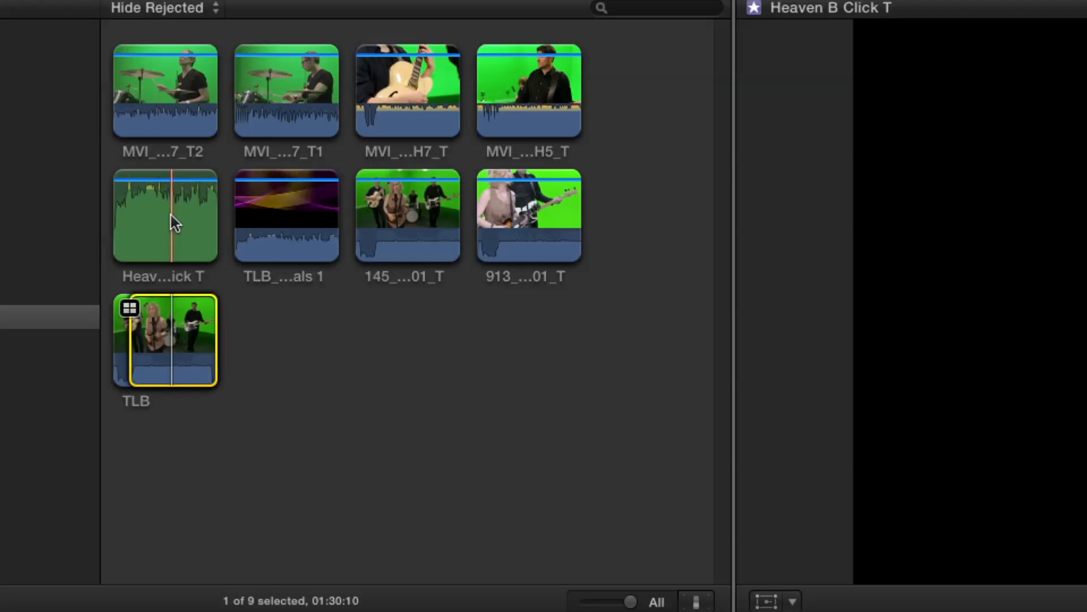
pyautogui.moveTo(267, 229)
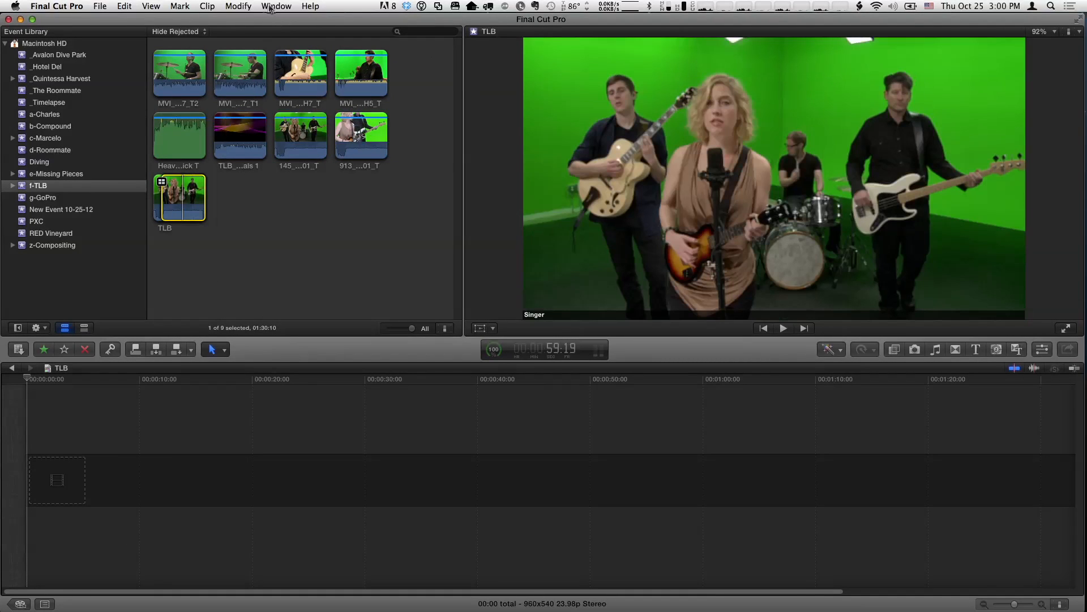
# Show the TLB angles (Singer, Guitar, Bass, Drums, Float, Ref, Graphics) beside the viewer via Window > Viewer Display.
pyautogui.click(277, 5)
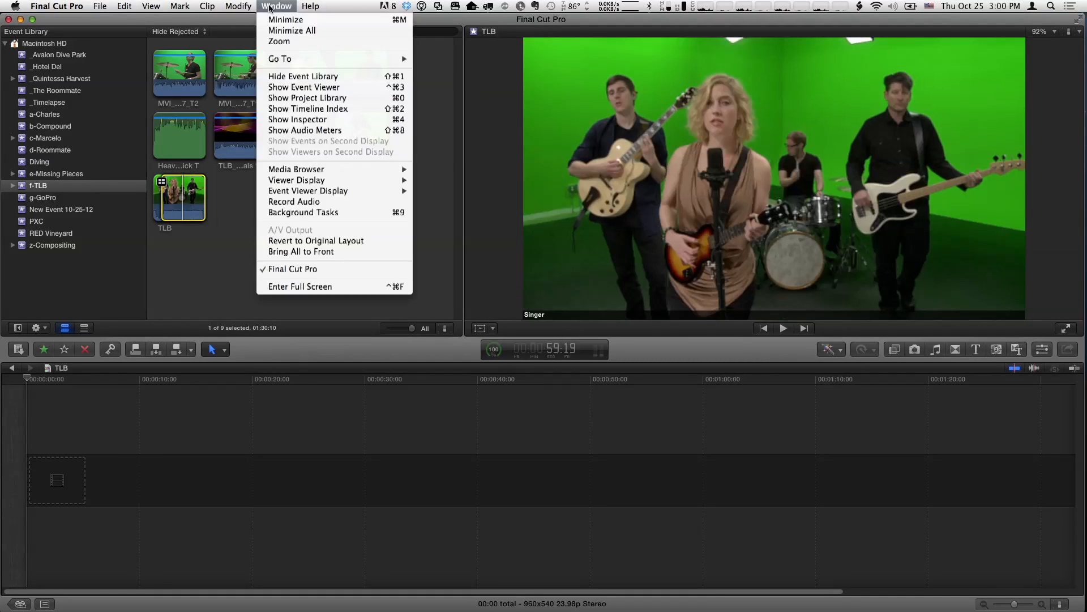
pyautogui.moveTo(307, 98)
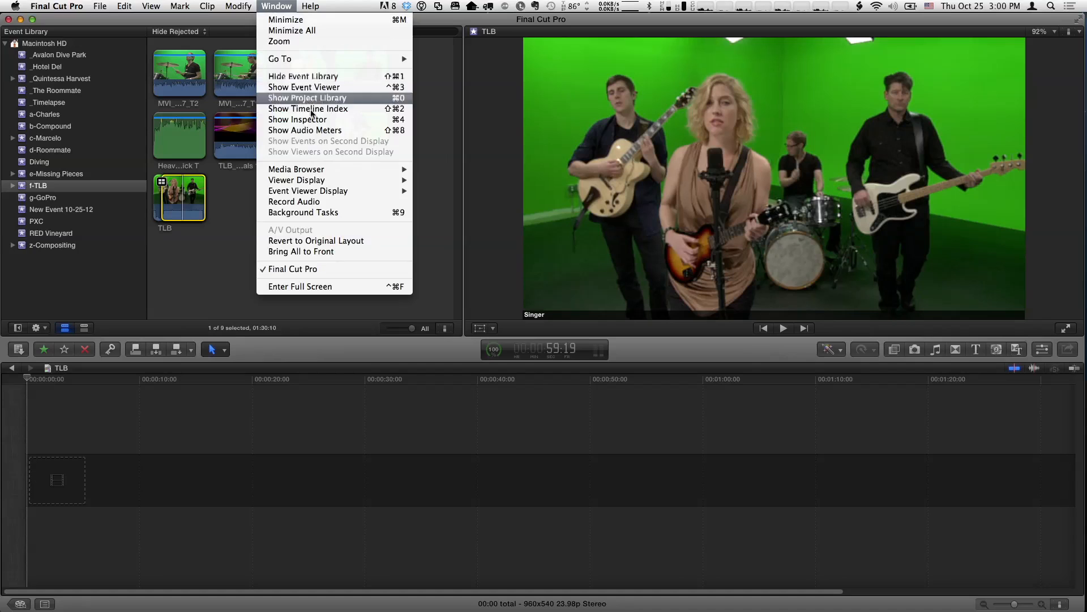
pyautogui.moveTo(296, 180)
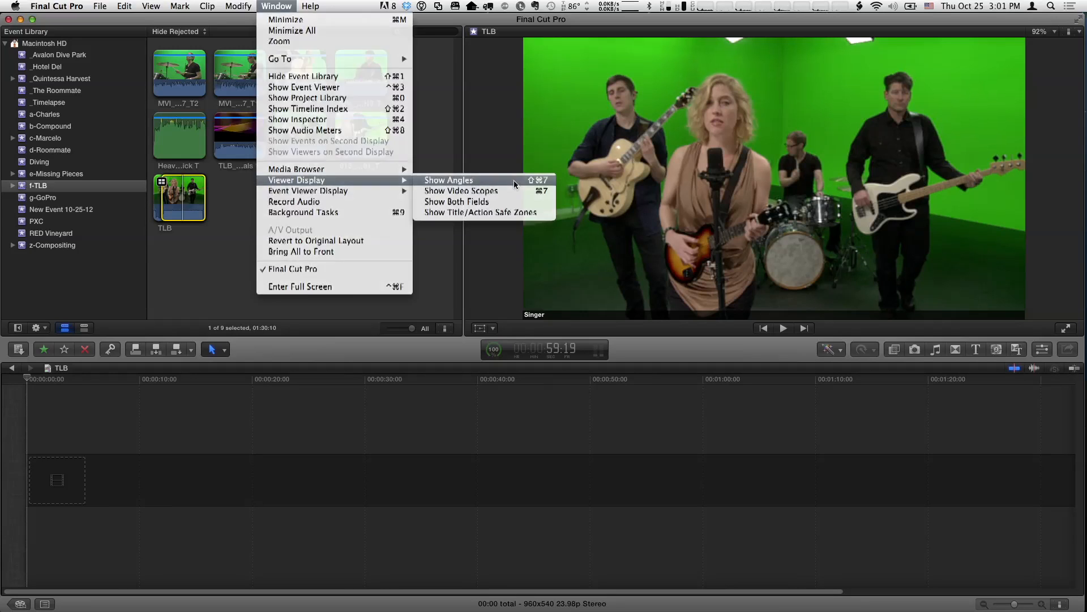
pyautogui.click(449, 180)
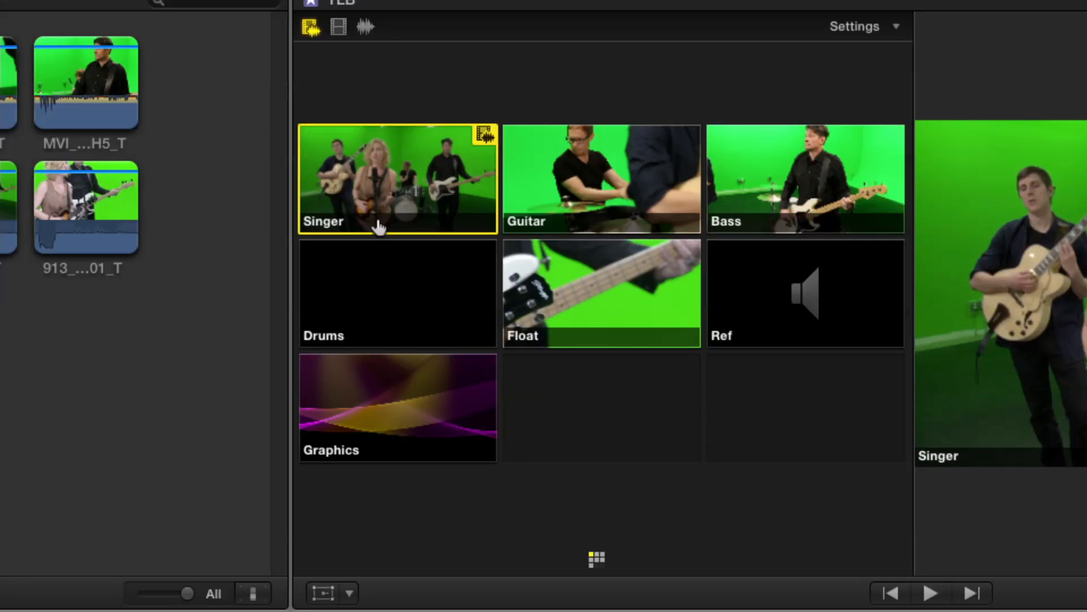
pyautogui.moveTo(703, 203)
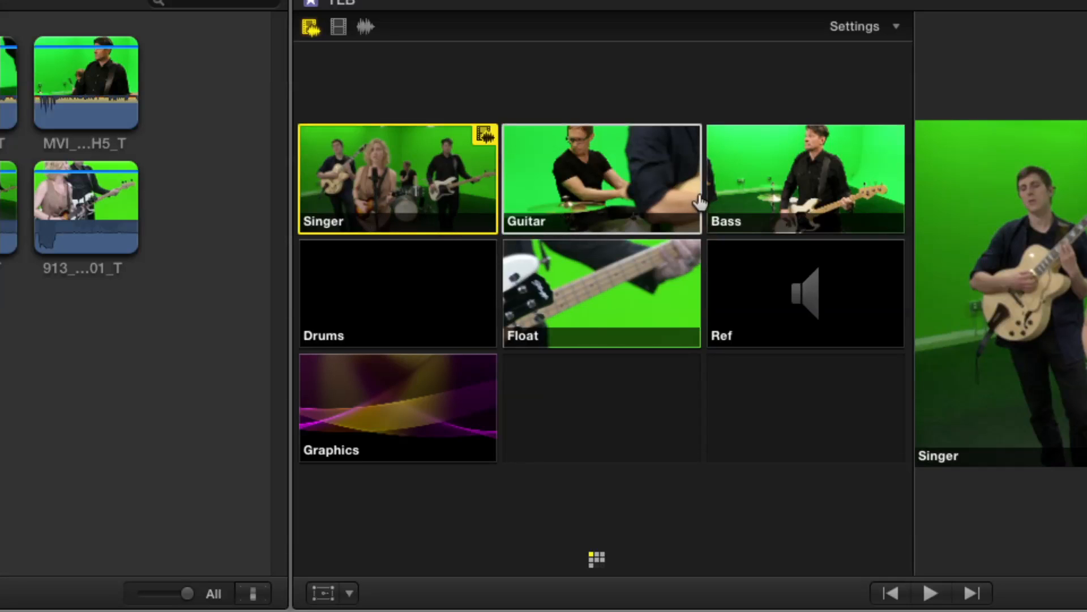
pyautogui.moveTo(565, 208)
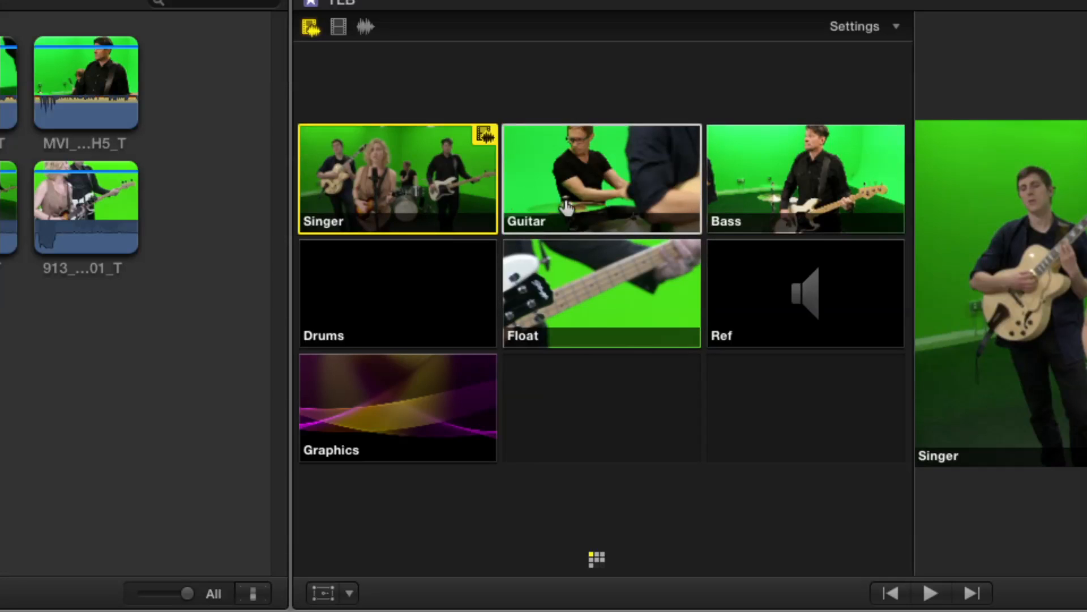
pyautogui.moveTo(398, 298)
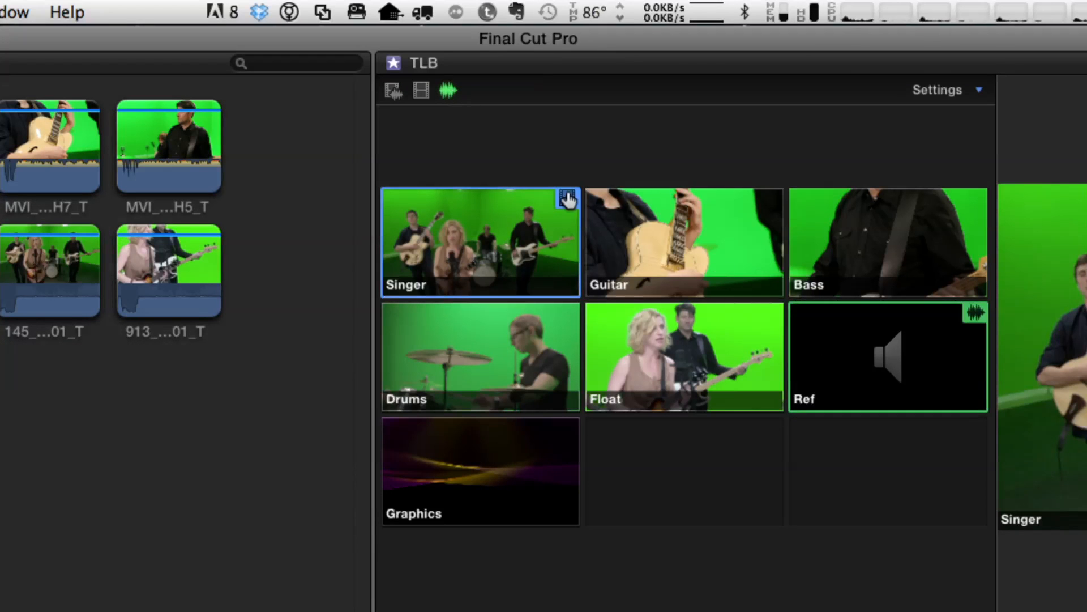
# Switch the Angle Viewer to video-only mode and make Guitar the active video angle.
pyautogui.click(420, 90)
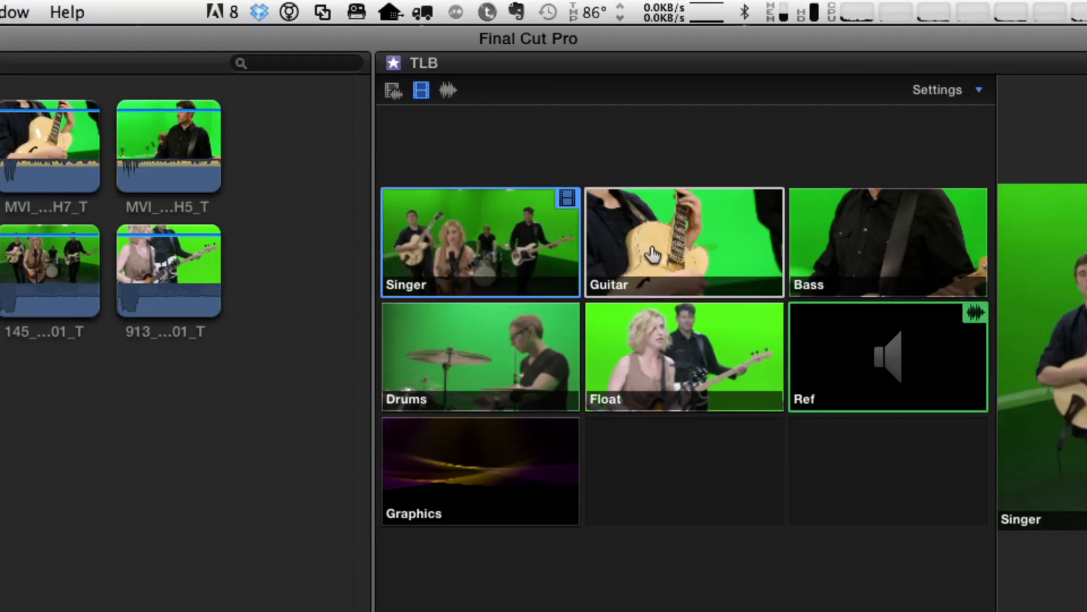
pyautogui.click(886, 241)
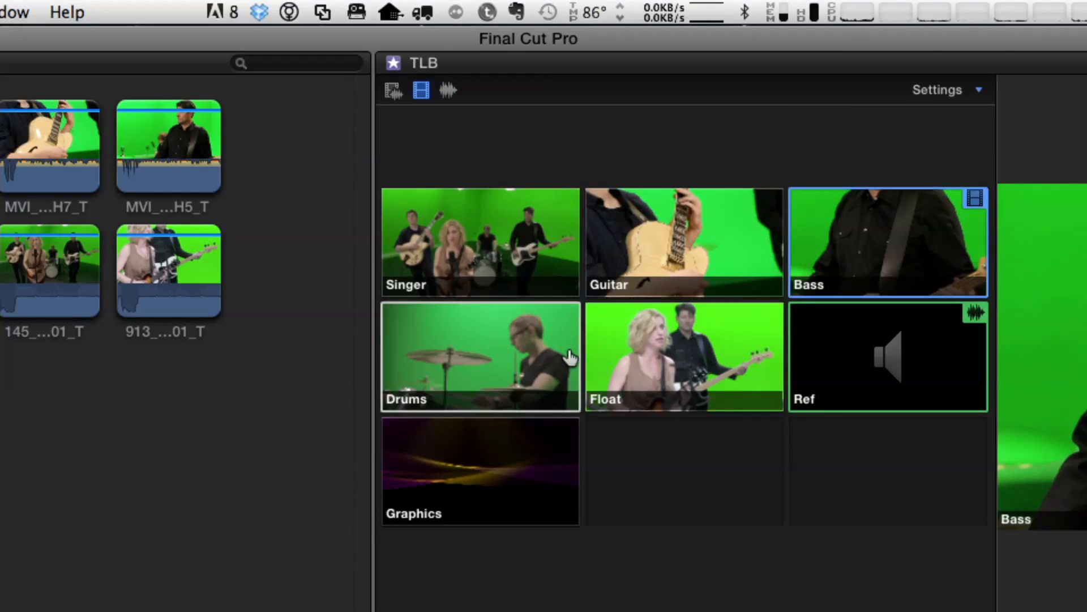
pyautogui.click(683, 242)
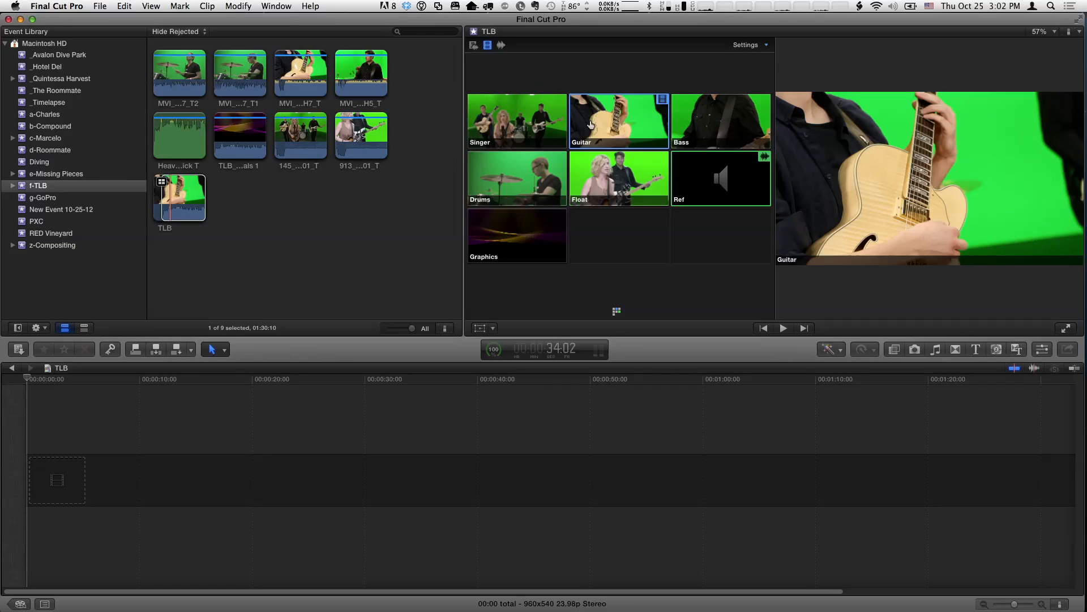
pyautogui.moveTo(729, 189)
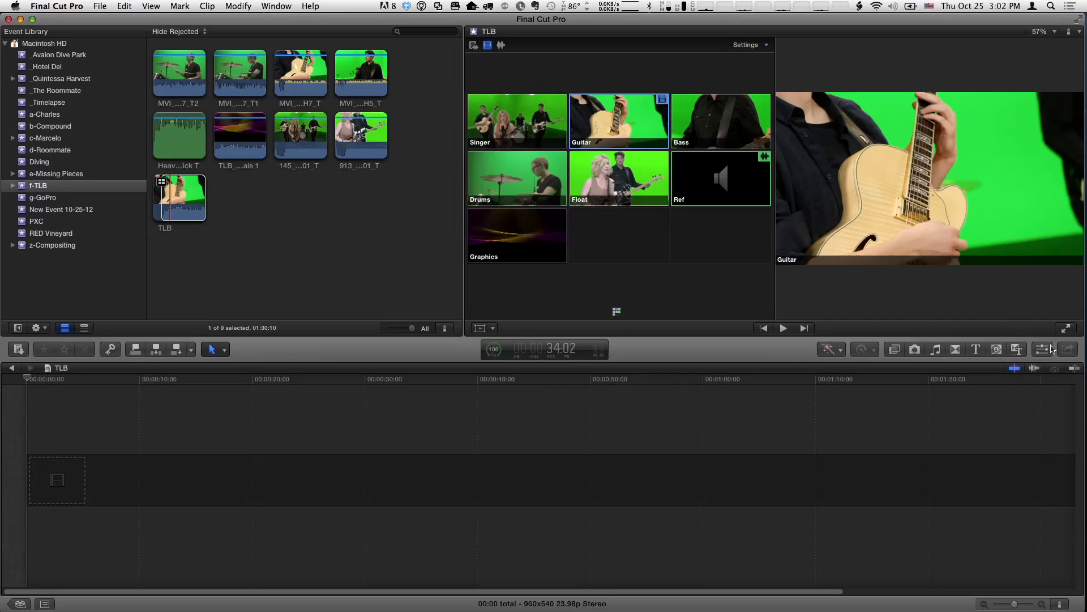
pyautogui.moveTo(1043, 349)
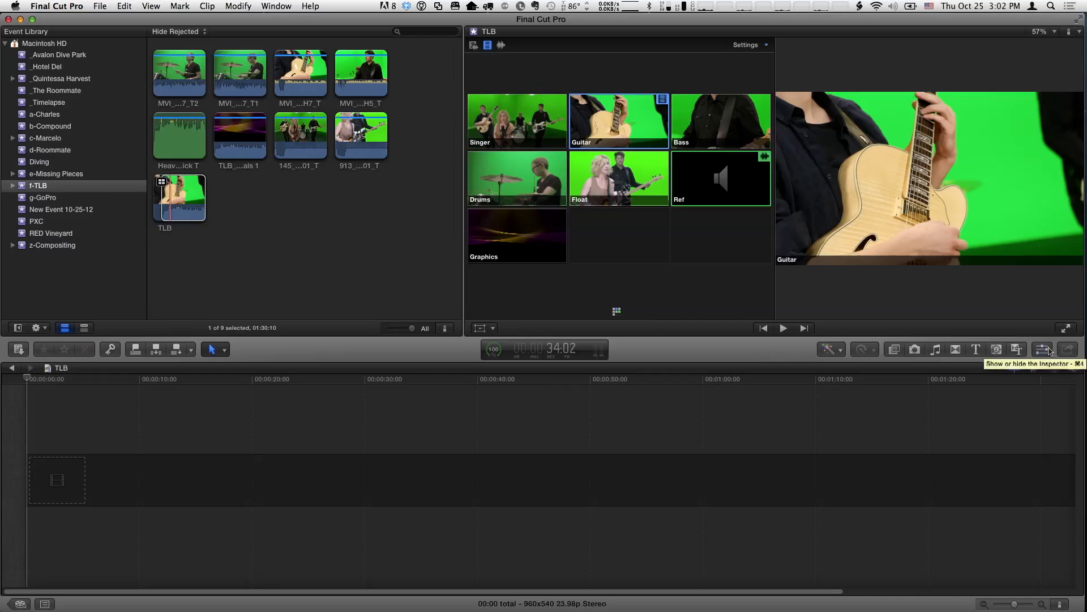
# Show the TLB clip's audio Channel Configuration in the Inspector and expand, then collapse, Ref.
pyautogui.click(1042, 349)
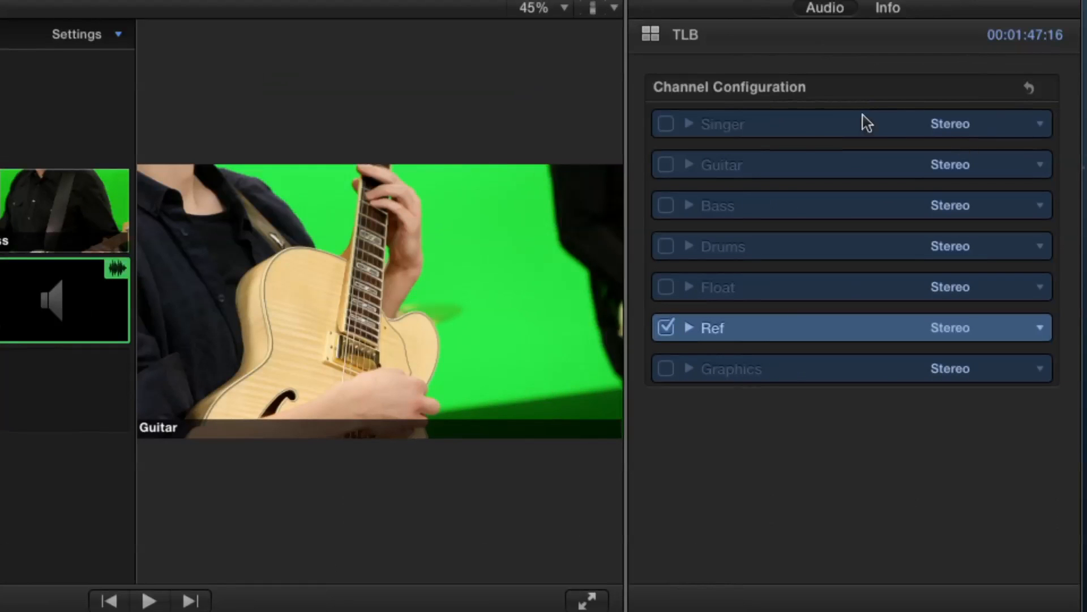
pyautogui.moveTo(765, 331)
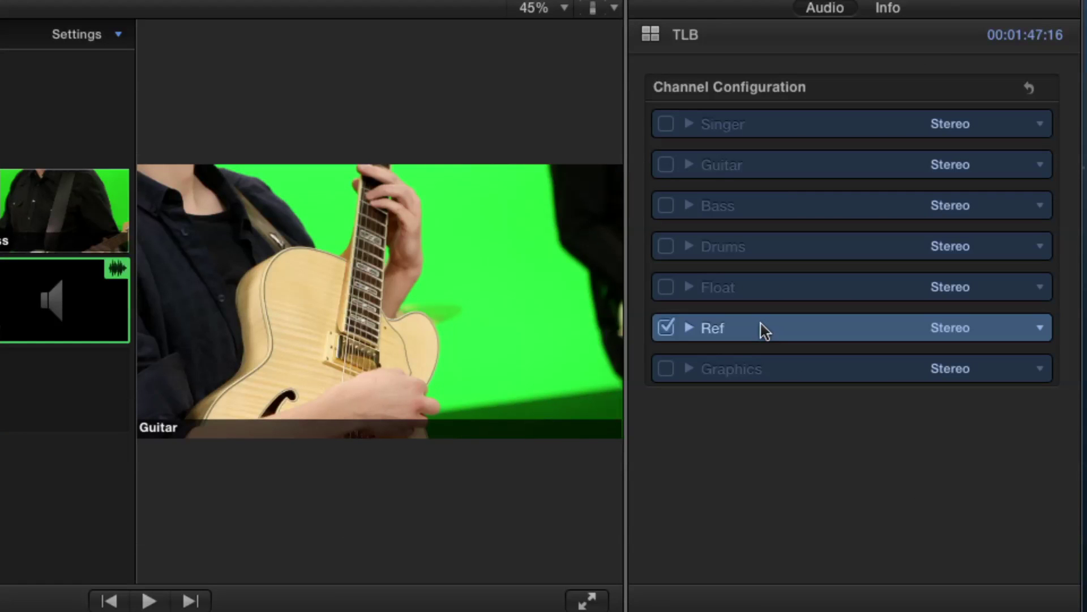
pyautogui.moveTo(687, 332)
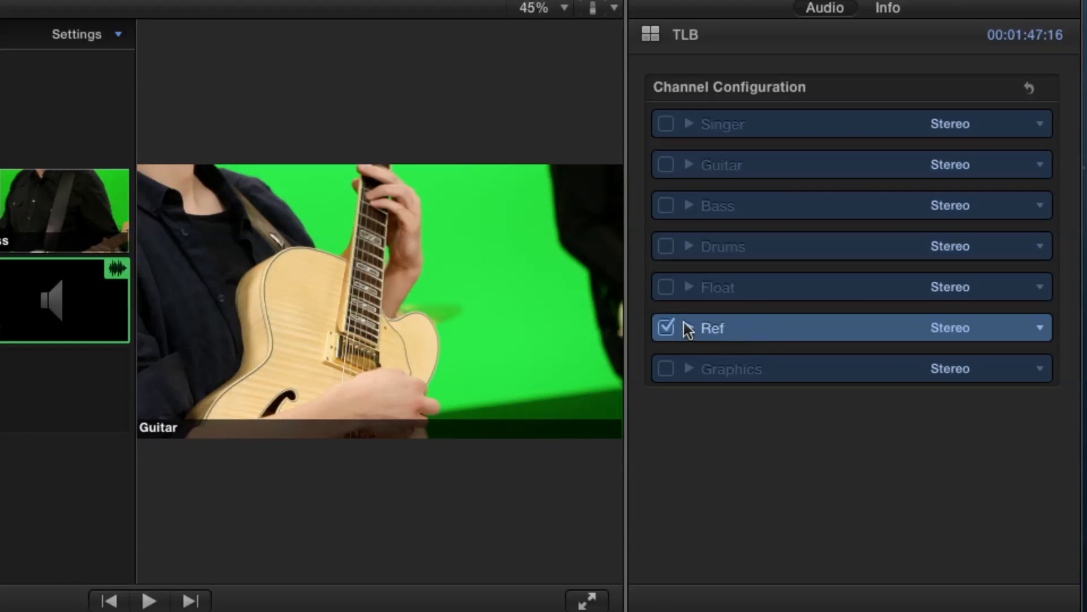
pyautogui.click(689, 327)
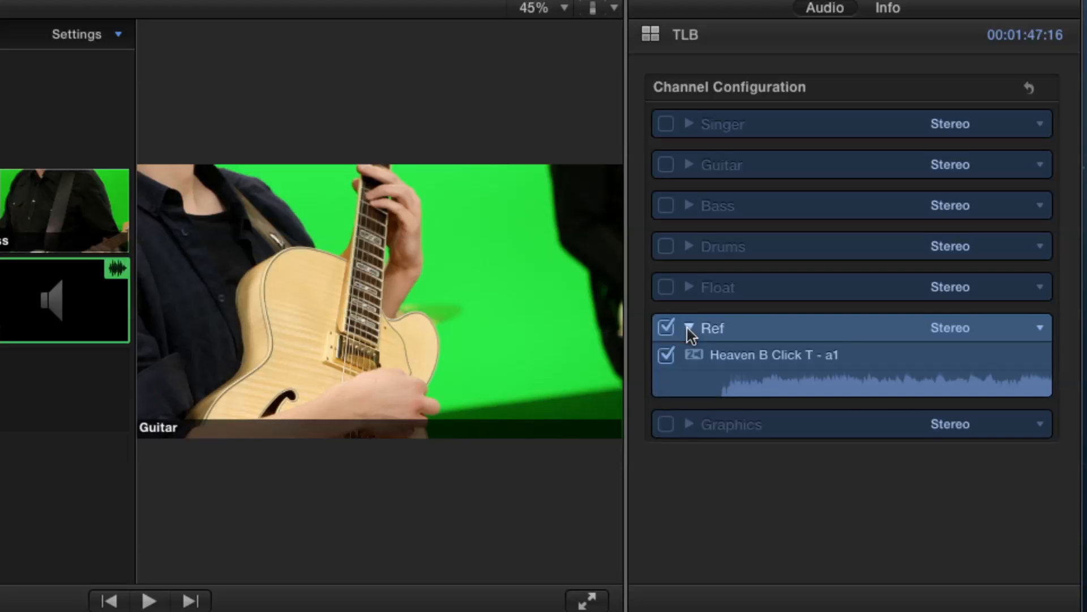
pyautogui.click(690, 328)
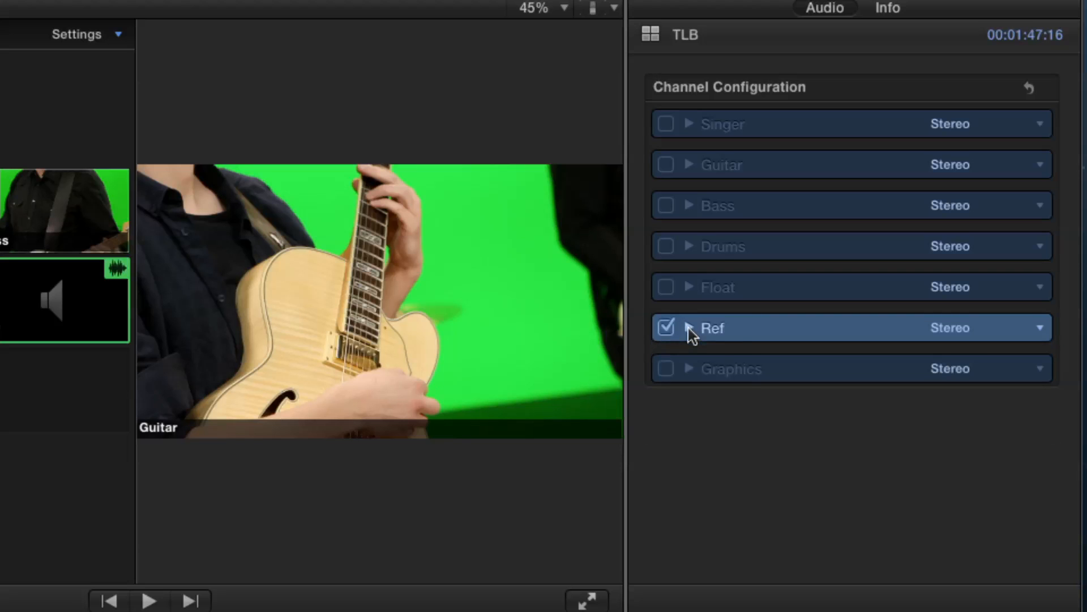
pyautogui.moveTo(738, 334)
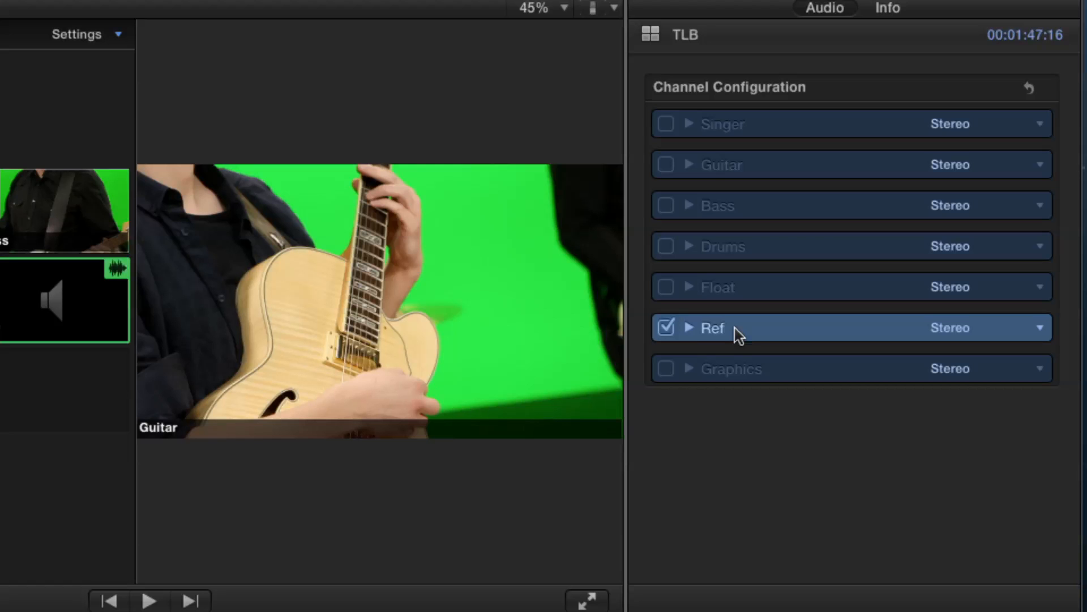
pyautogui.moveTo(665, 127)
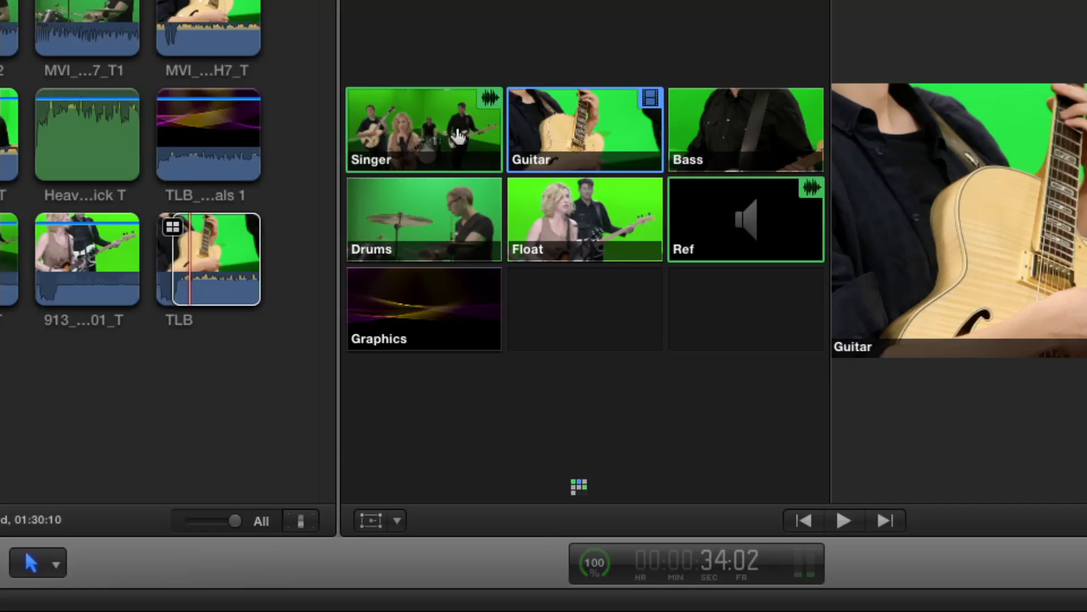
# Try switching the multicam clip's active video angle to Drums in the Angle Viewer.
pyautogui.click(746, 129)
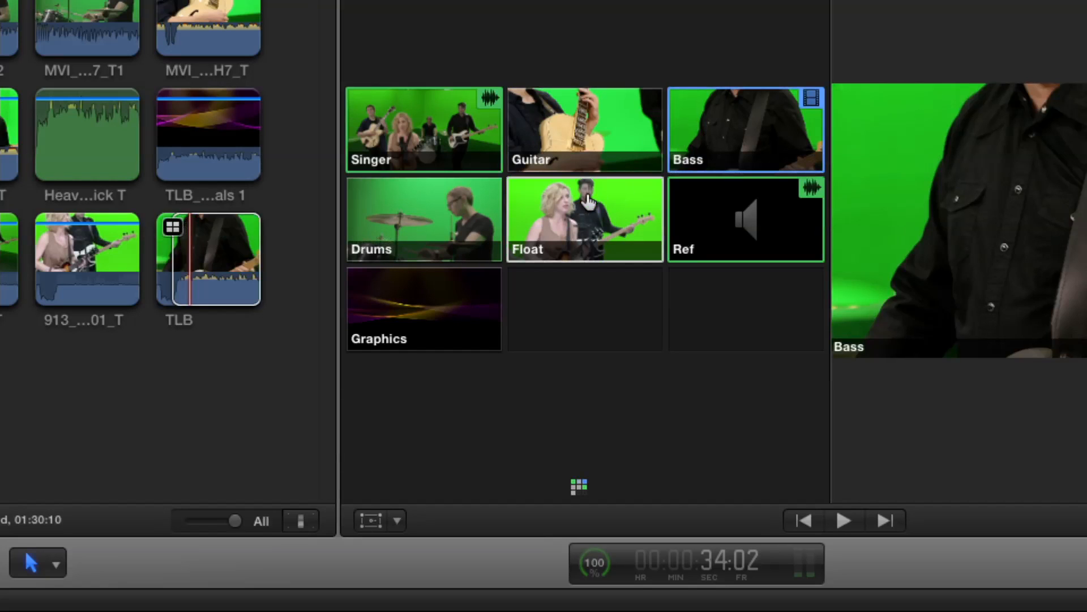
pyautogui.click(424, 218)
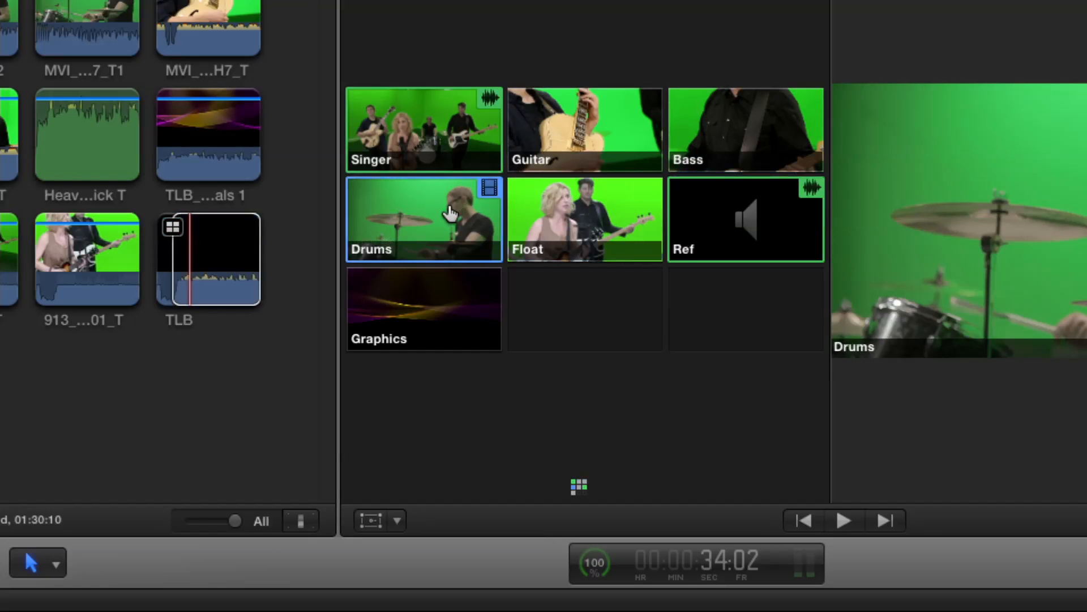
pyautogui.click(747, 129)
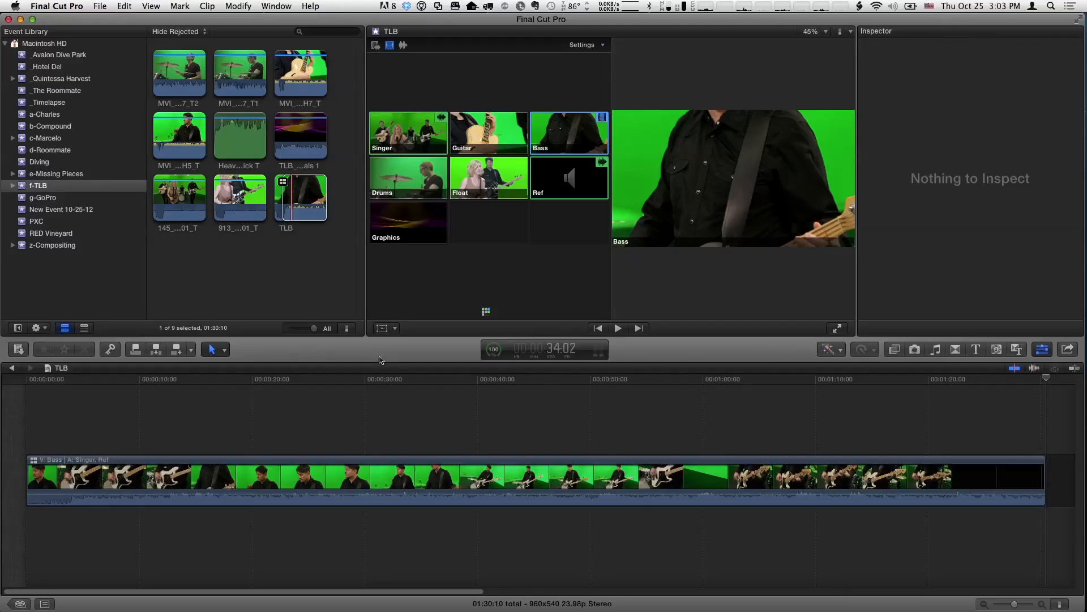
# Park the playhead early in the TLB multicam clip, select it, and play it.
pyautogui.click(179, 379)
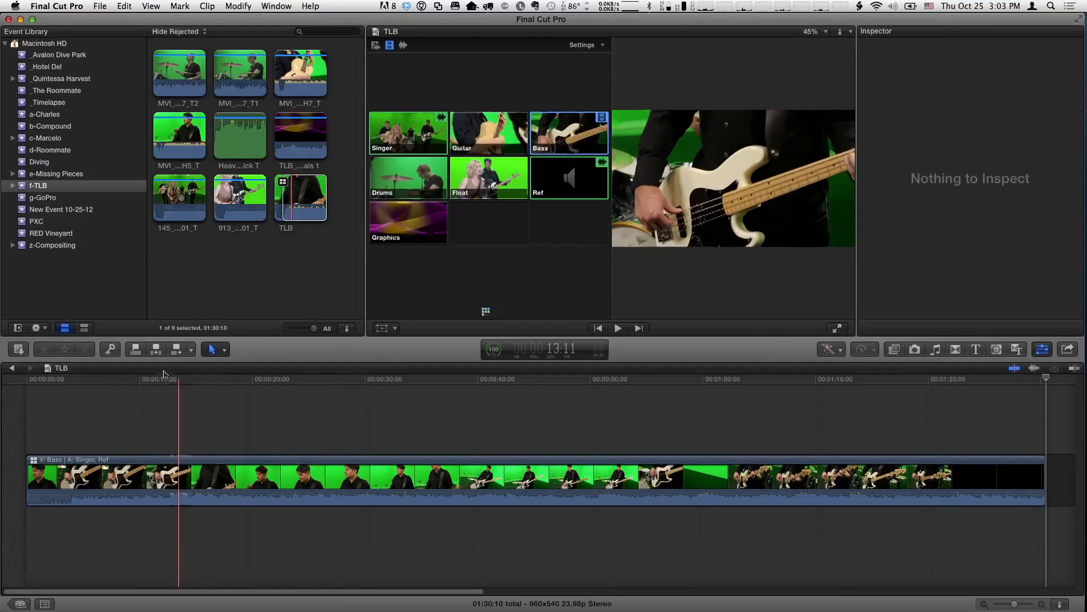
pyautogui.click(642, 379)
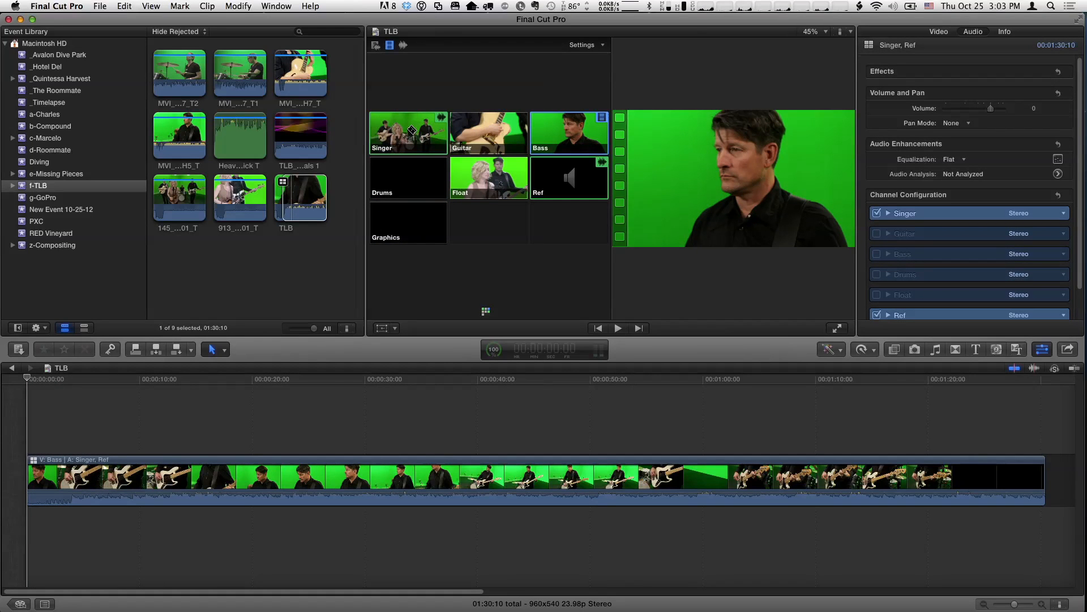
pyautogui.click(137, 384)
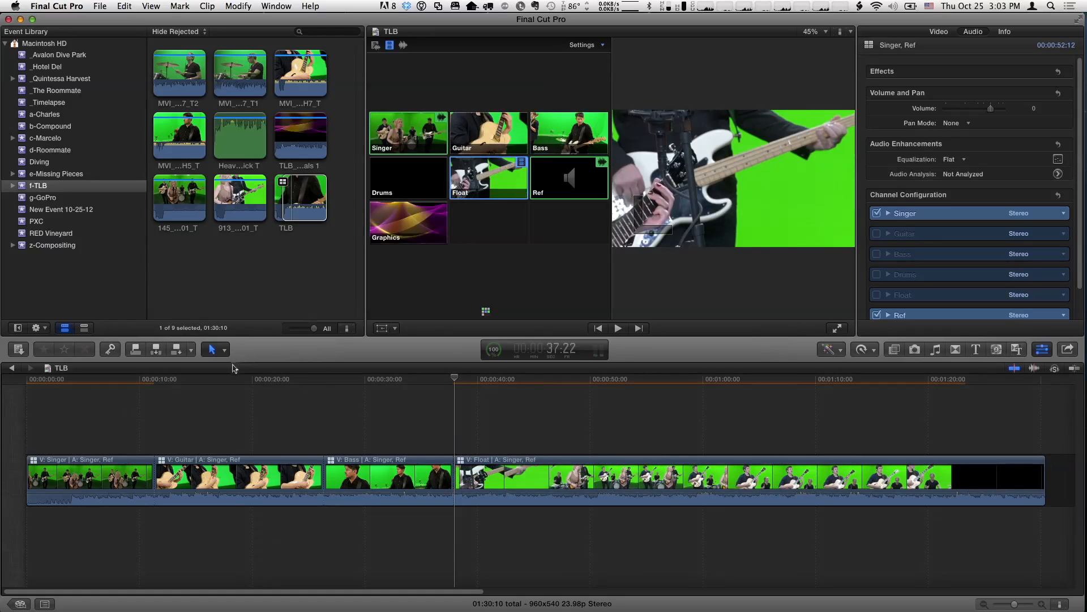
# Move the playhead through the Singer, Guitar and Float sections, ending back in Guitar.
pyautogui.click(123, 386)
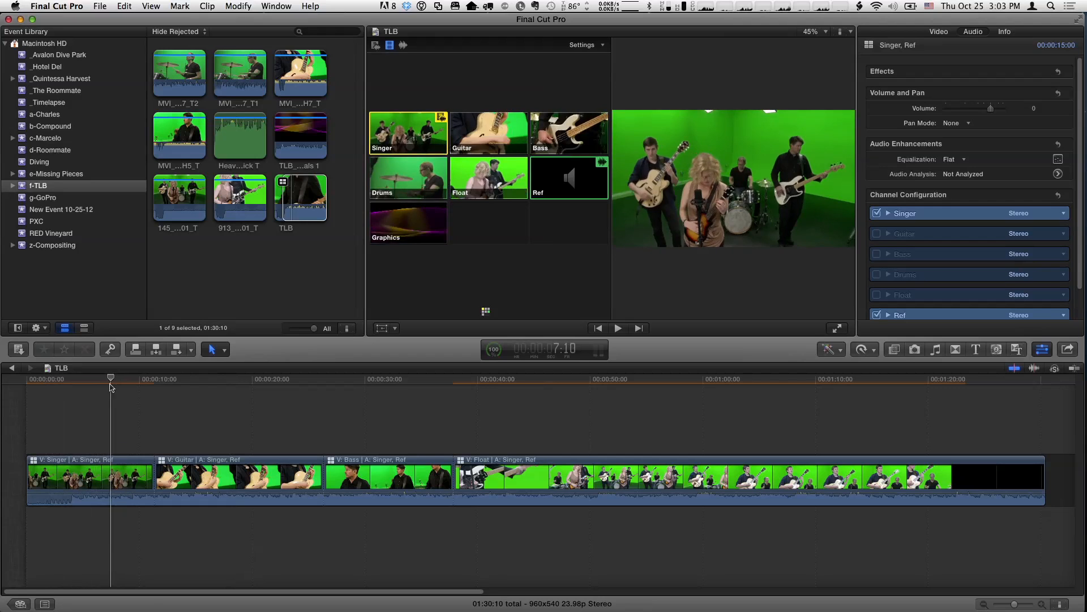
pyautogui.click(311, 379)
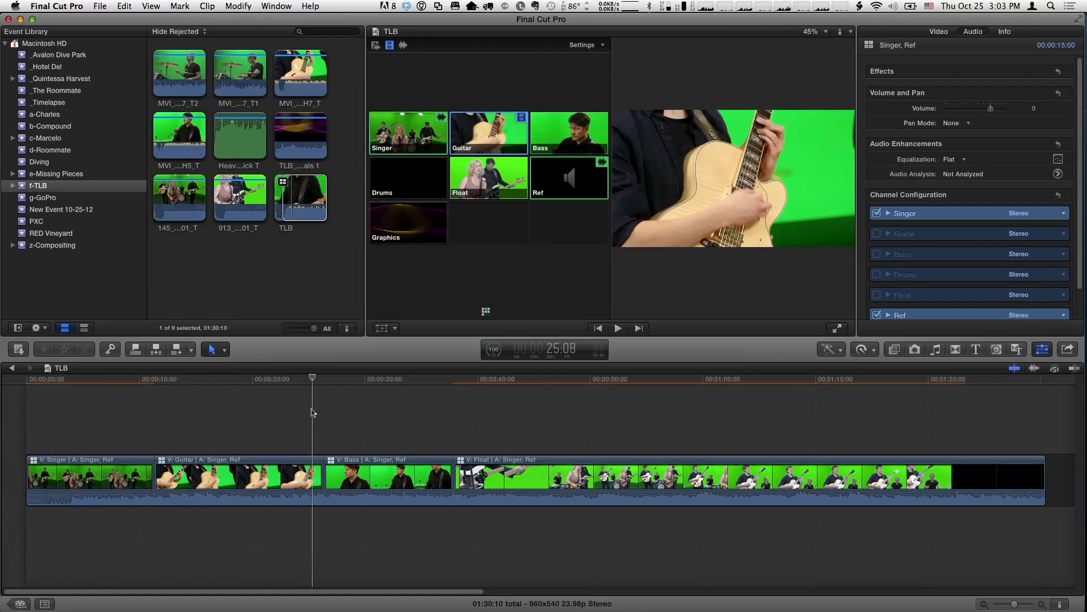
pyautogui.click(519, 379)
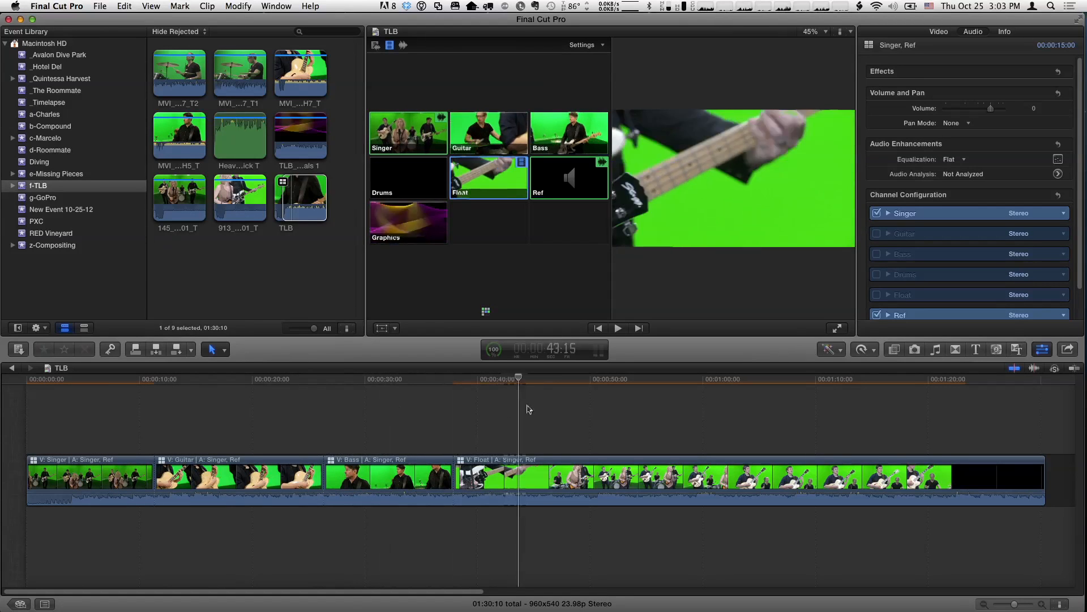
pyautogui.click(292, 379)
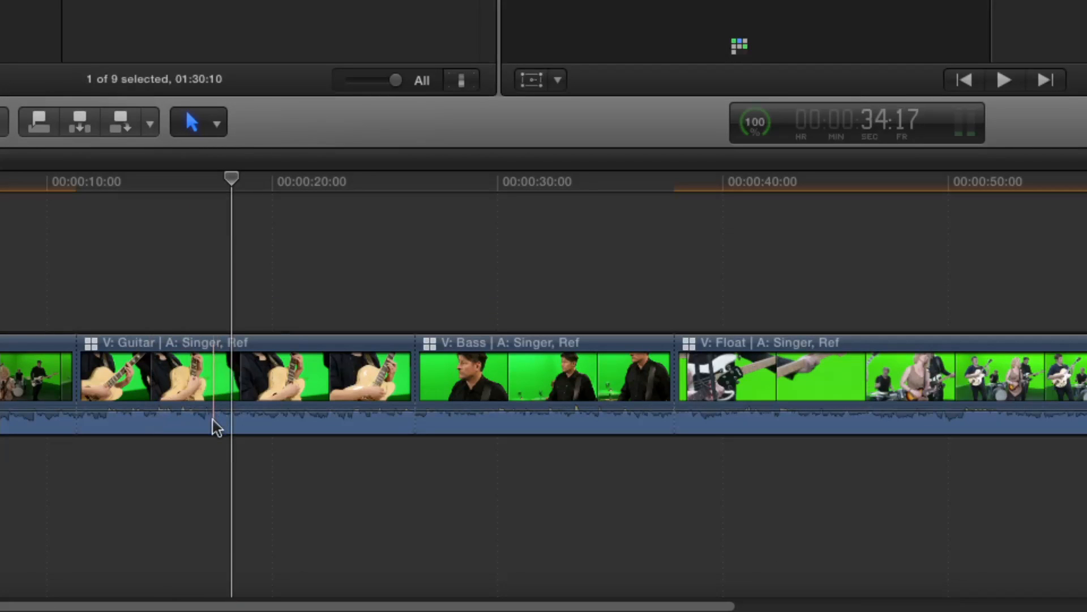
# Expand the Guitar section's audio components to show 145_0007 and Heaven B Click.
pyautogui.rightClick(215, 427)
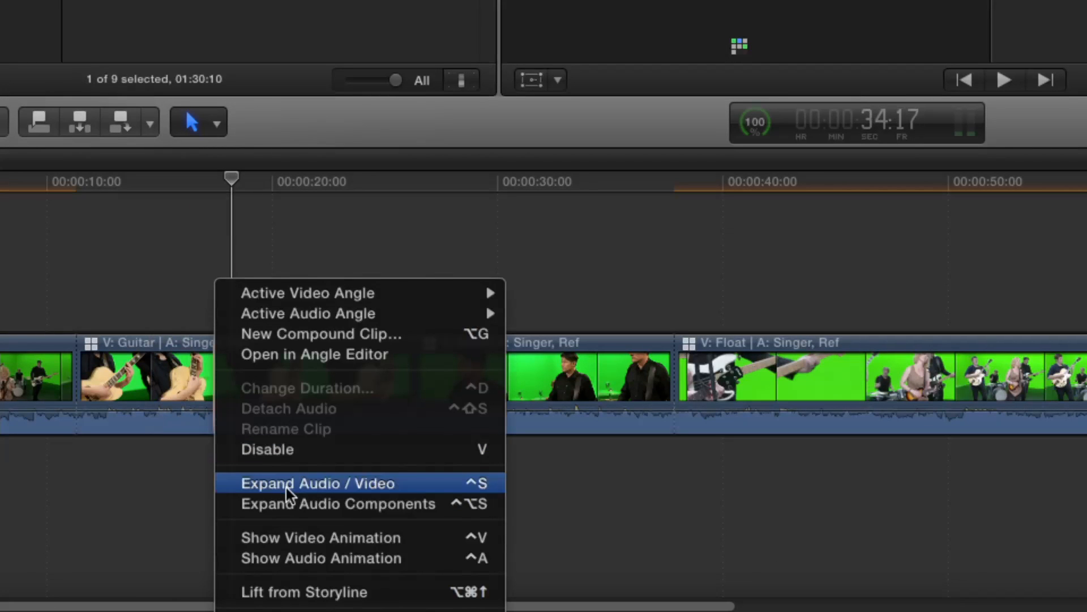
pyautogui.moveTo(291, 503)
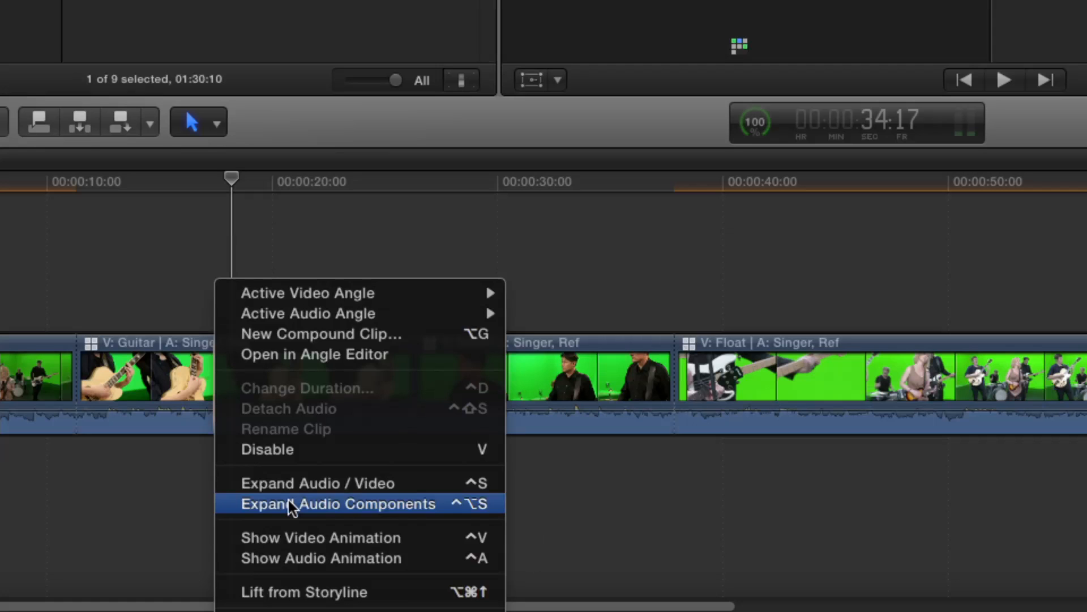
pyautogui.click(337, 503)
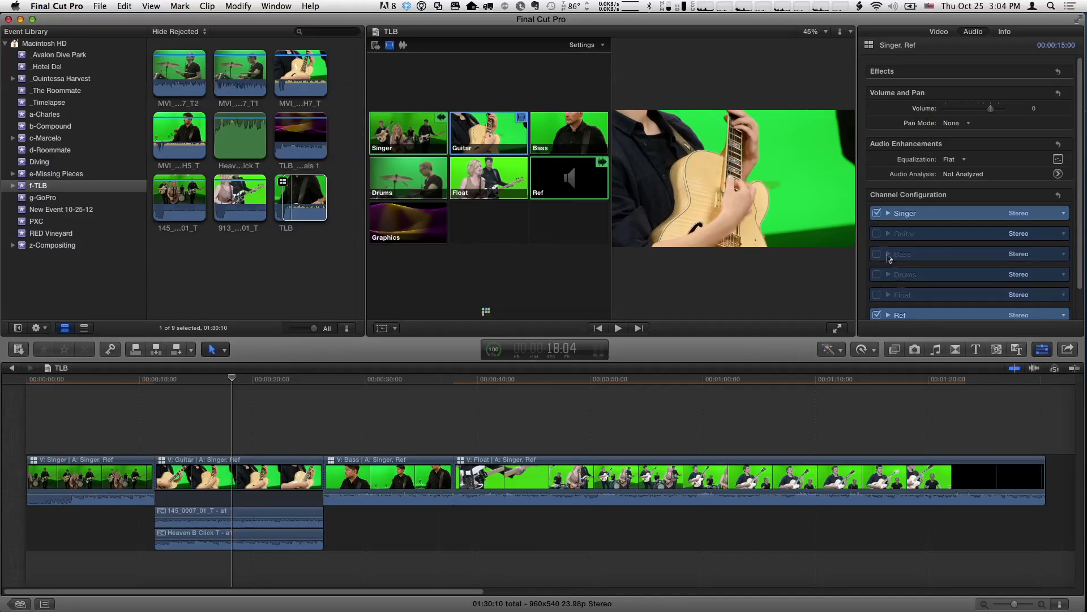
# Enable the Guitar channel for the Guitar section and mark a range on its guitar mic component.
pyautogui.click(877, 233)
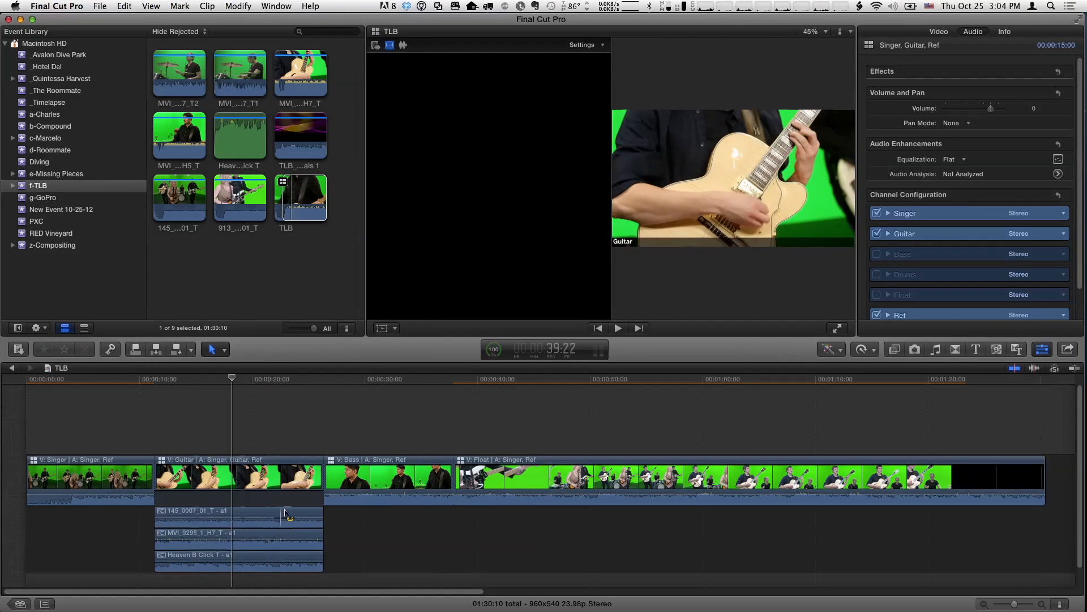
pyautogui.click(238, 517)
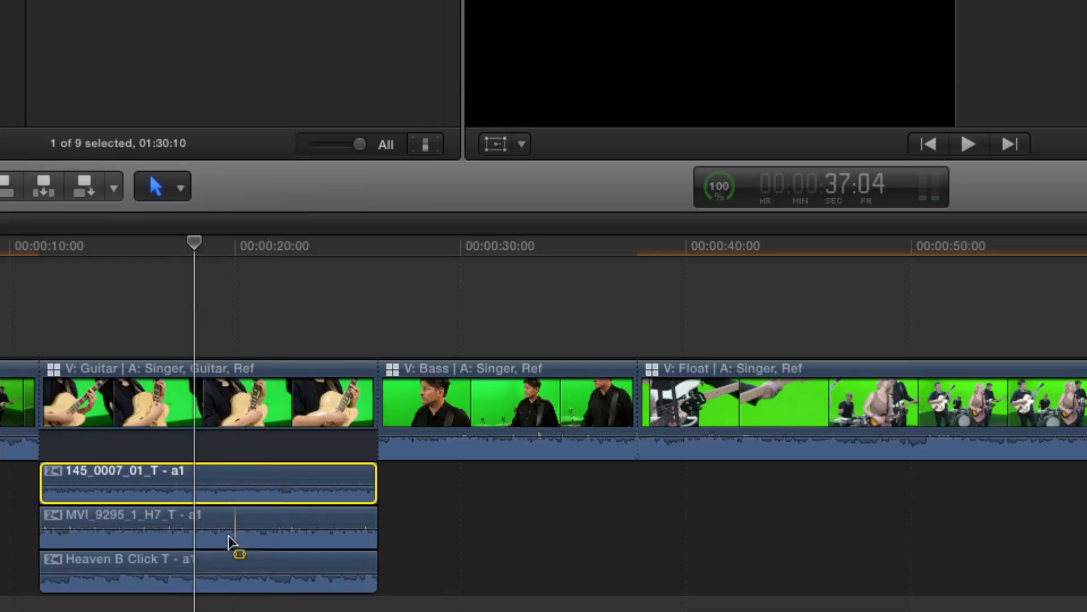
pyautogui.click(284, 531)
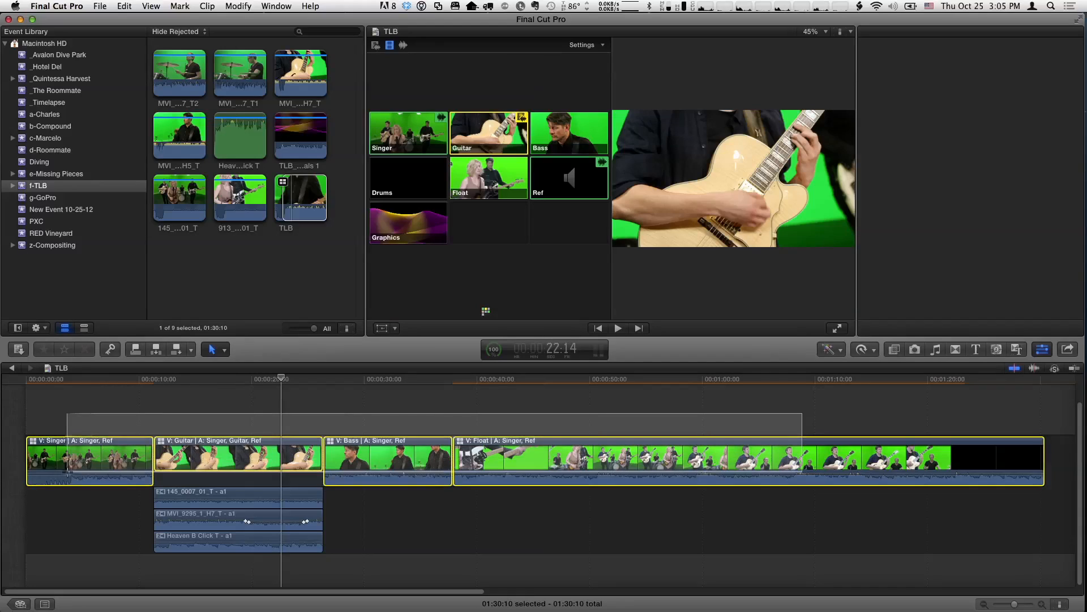
# Enable the Guitar audio channel across all four TLB sections and select the Float section's audio.
pyautogui.click(972, 31)
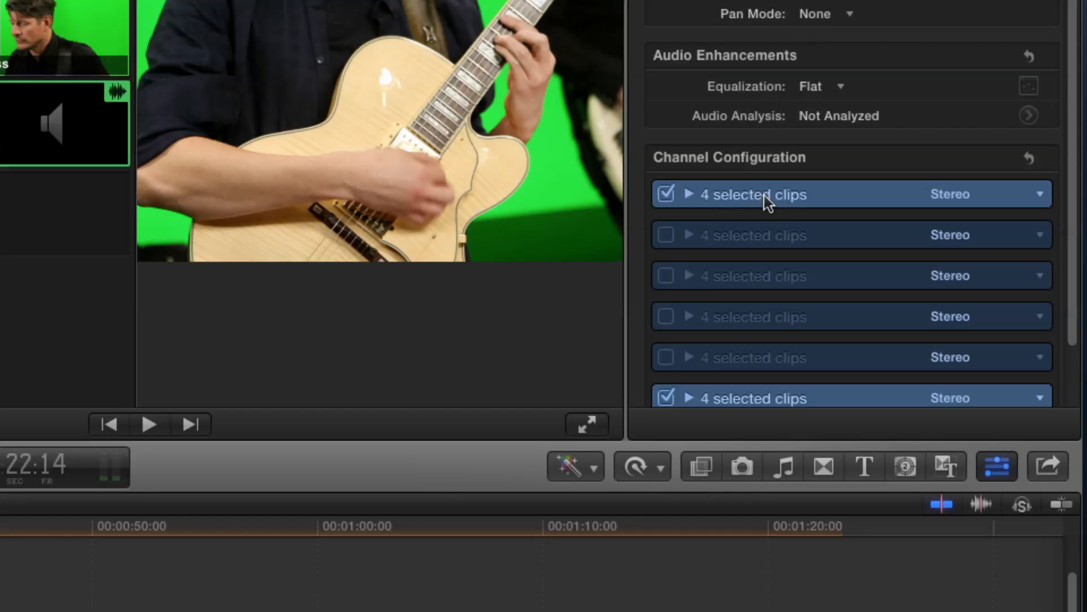
pyautogui.scroll(-3)
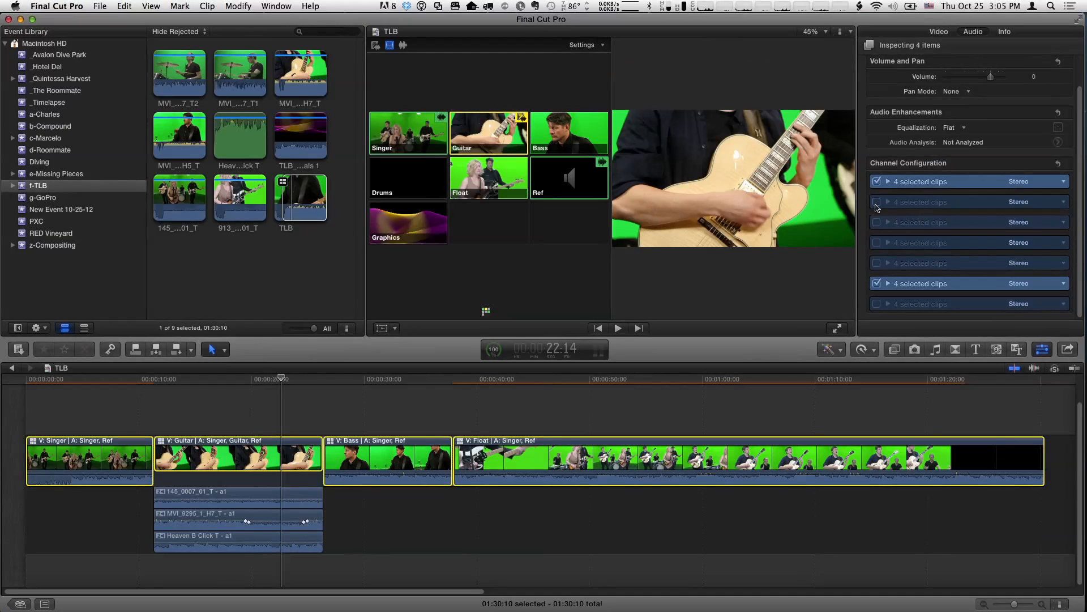
pyautogui.click(878, 201)
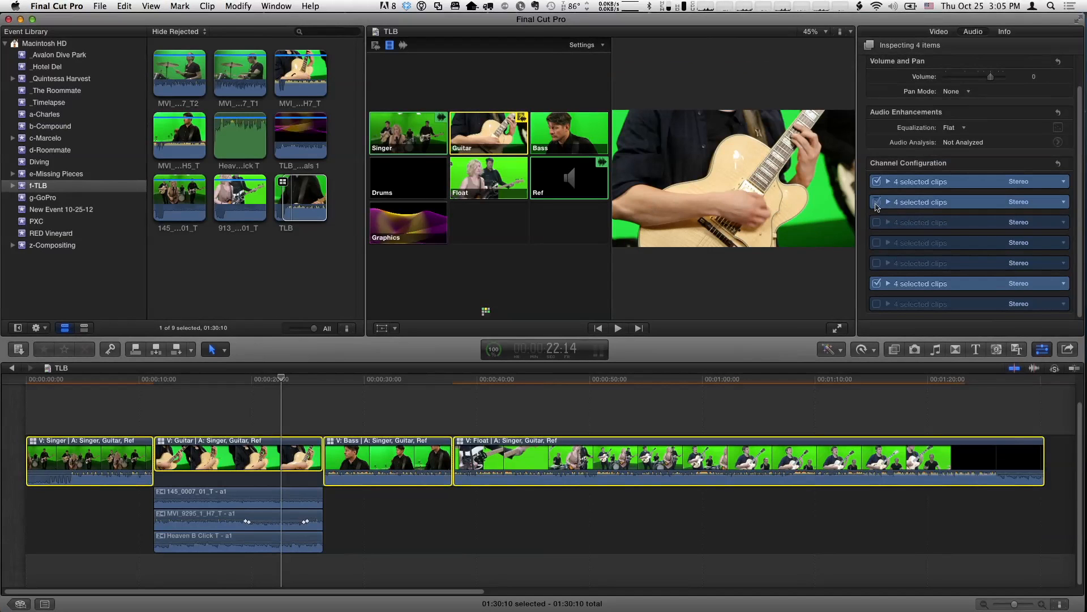
pyautogui.click(877, 201)
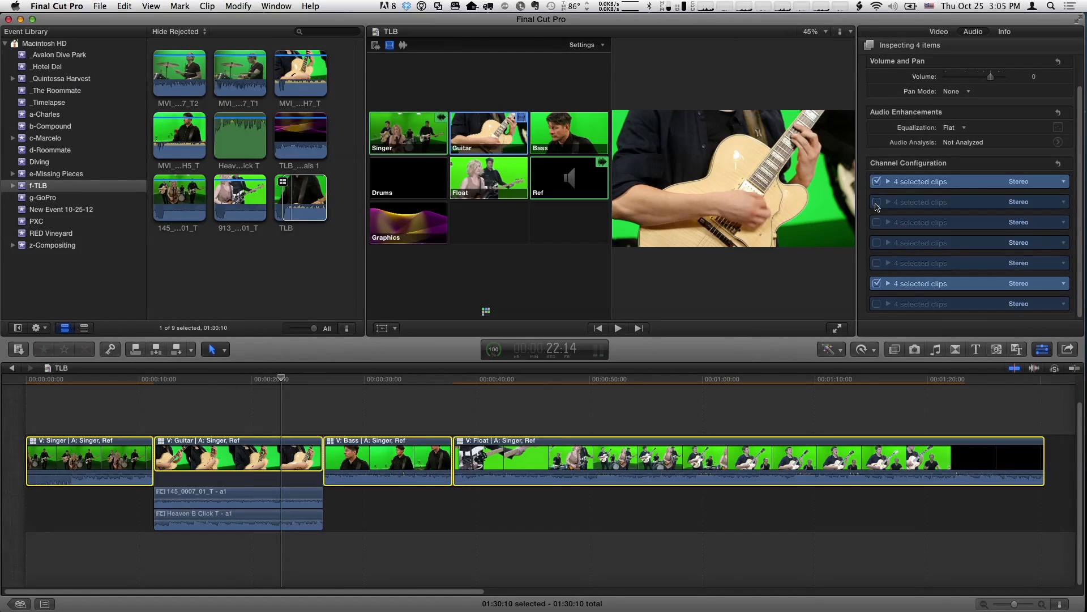
pyautogui.moveTo(880, 207)
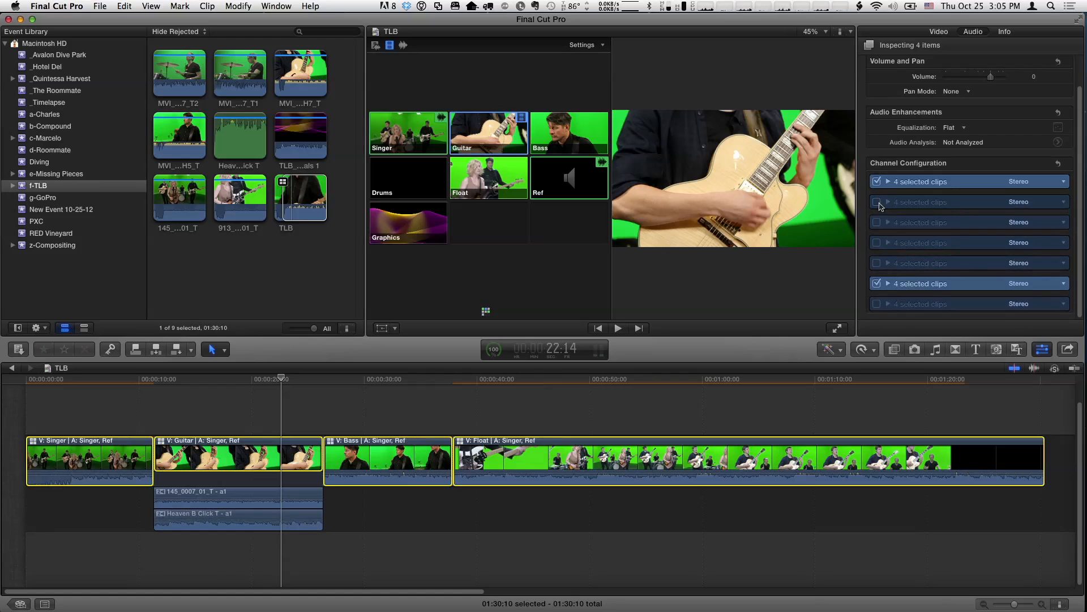
pyautogui.click(877, 202)
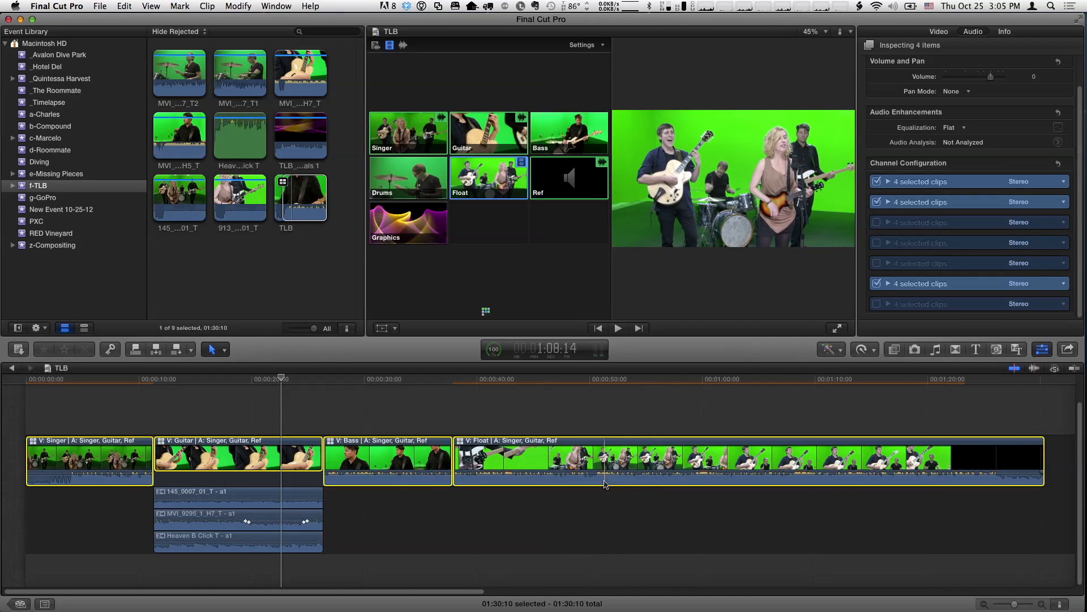
pyautogui.click(604, 379)
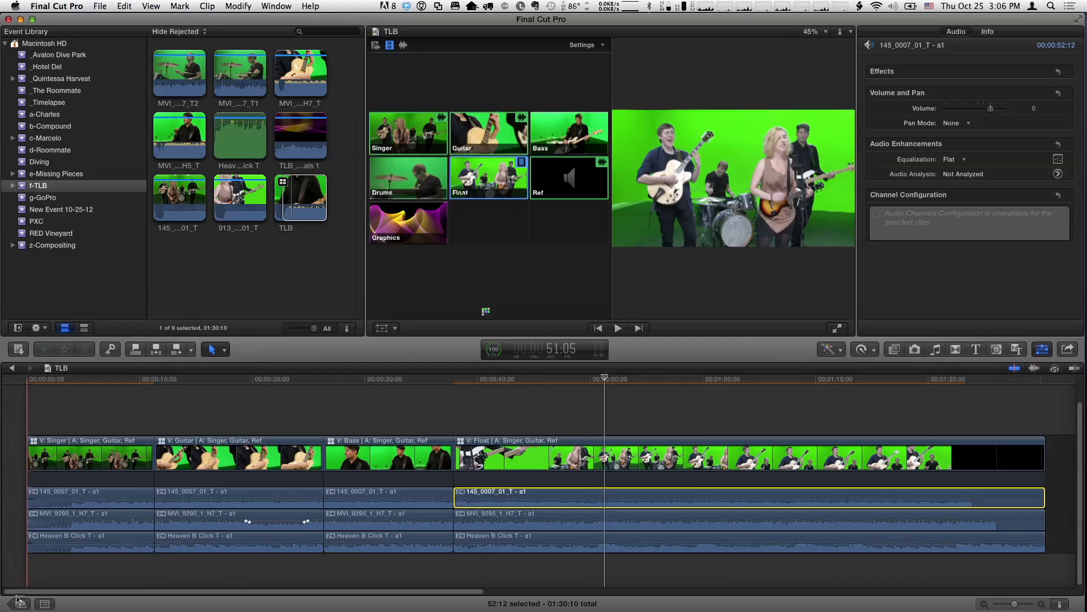
pyautogui.click(44, 603)
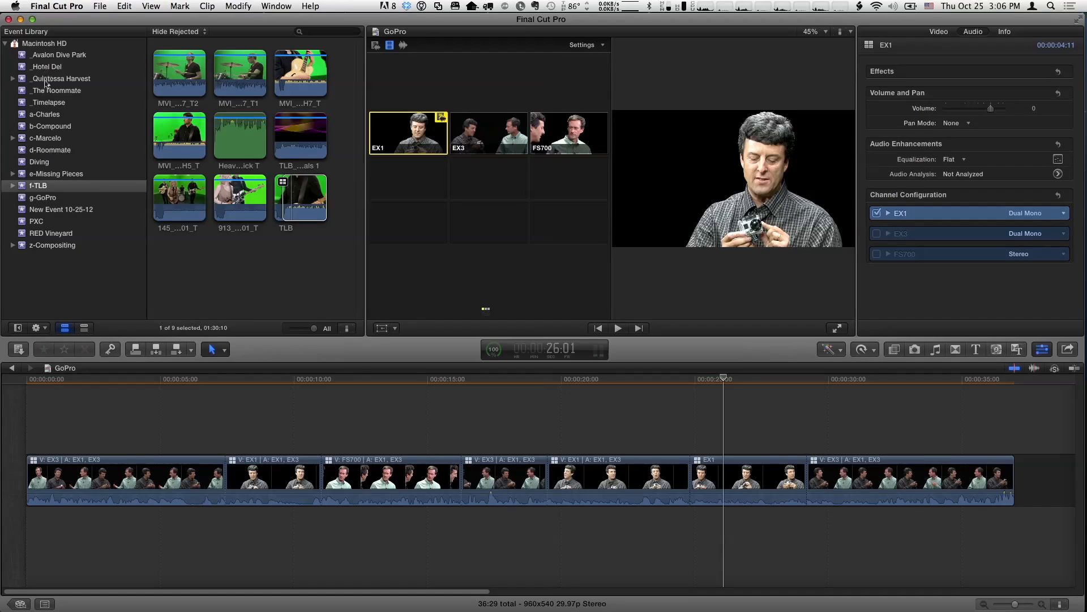
# Select the GoPro Hero multicam clip, expand EX1 and EX3, and enable Mark lav.
pyautogui.click(43, 197)
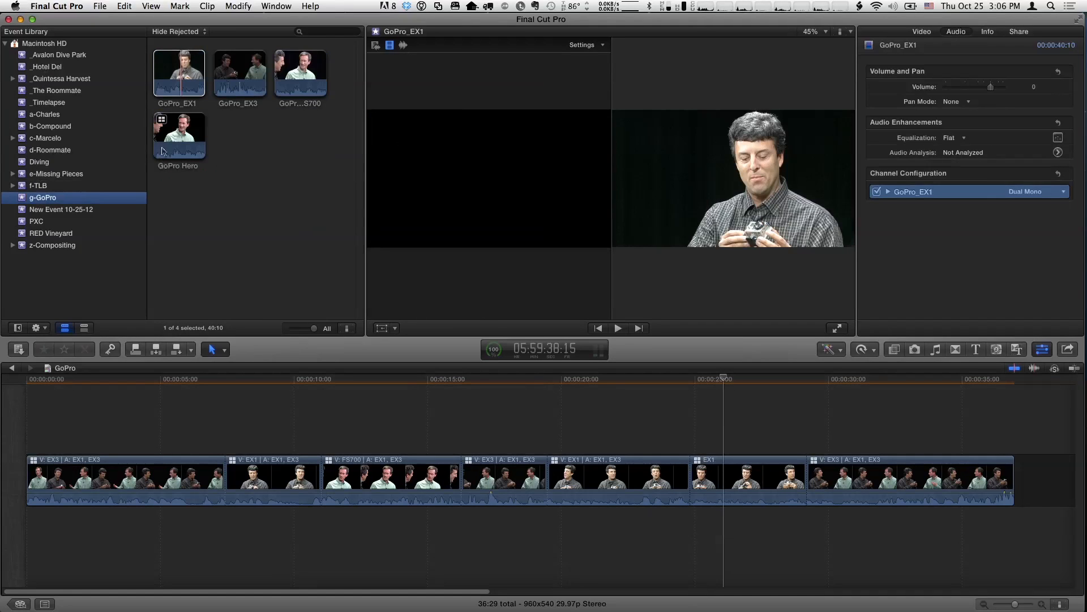
pyautogui.click(179, 134)
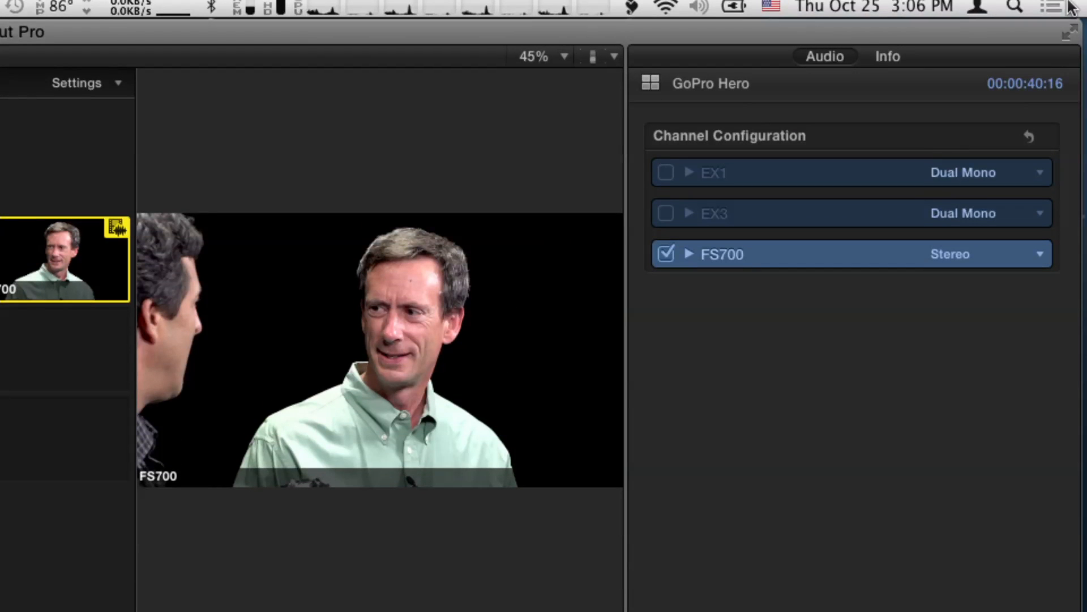
pyautogui.click(690, 172)
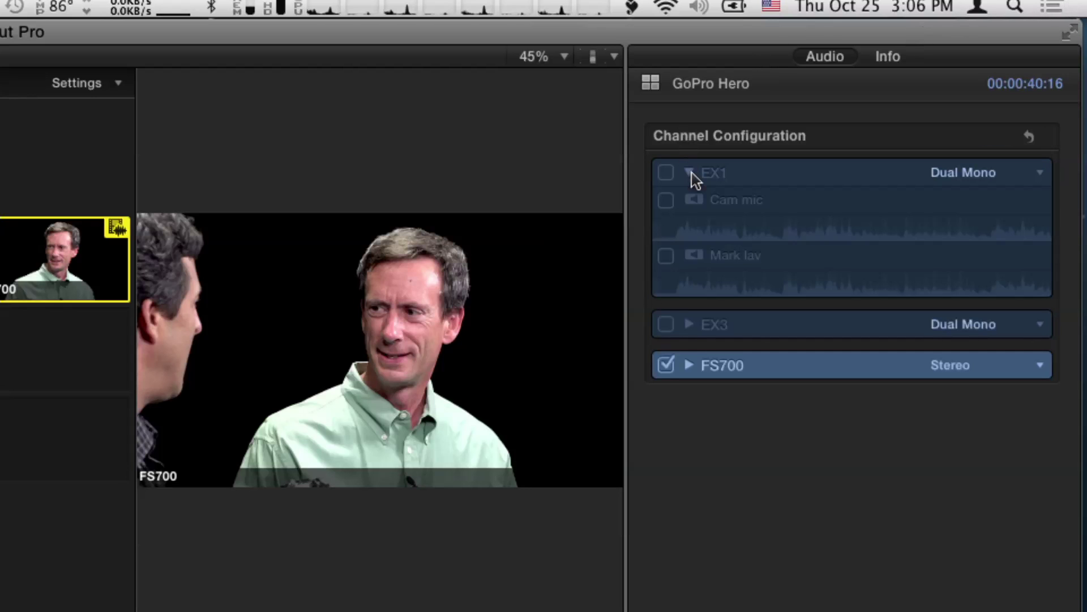
pyautogui.click(689, 324)
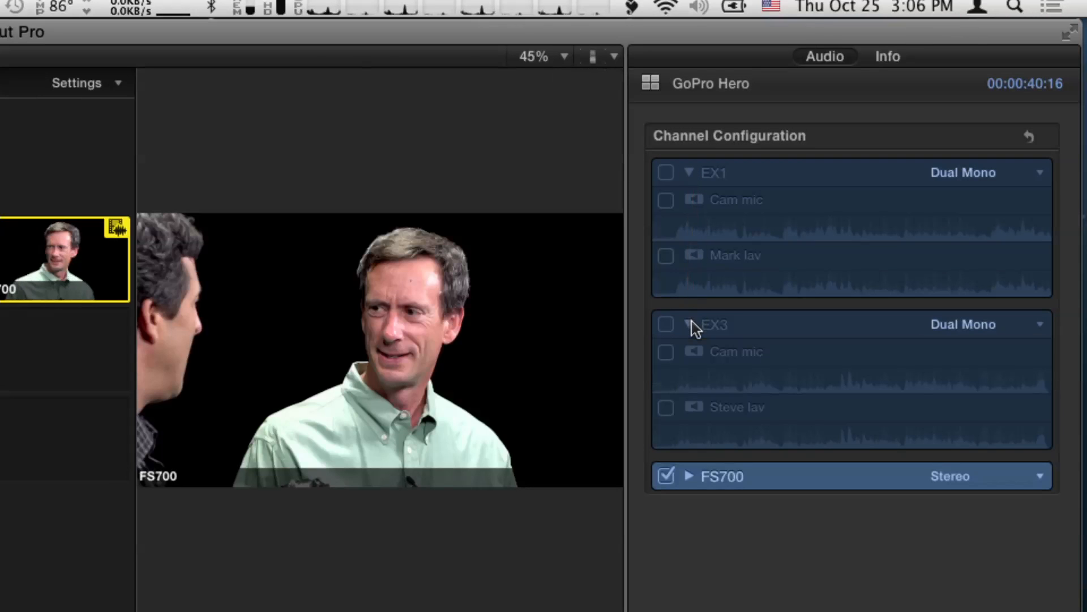
pyautogui.click(665, 256)
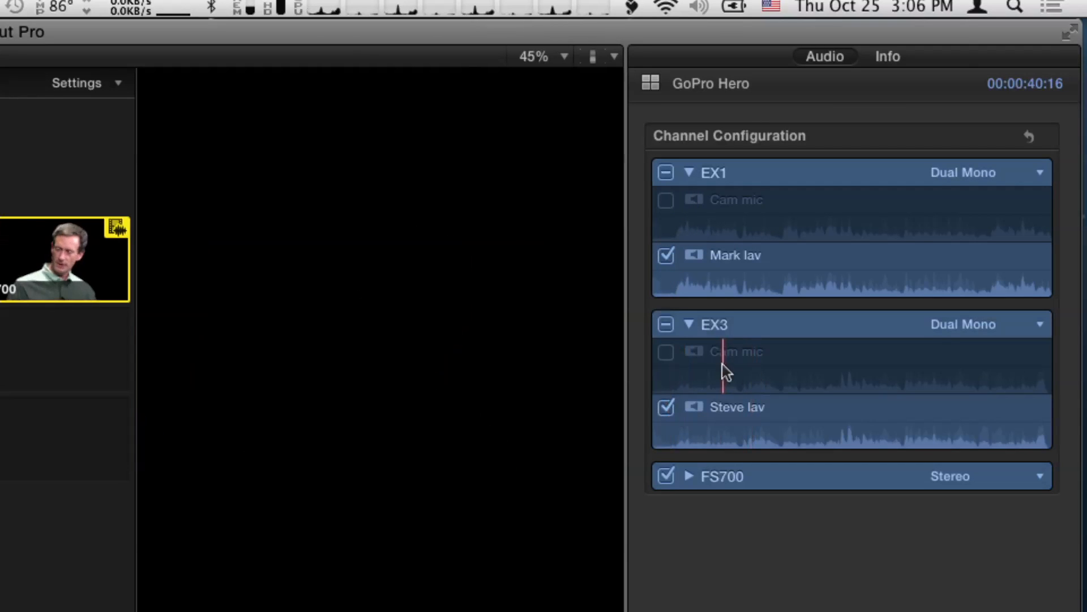
pyautogui.moveTo(784, 251)
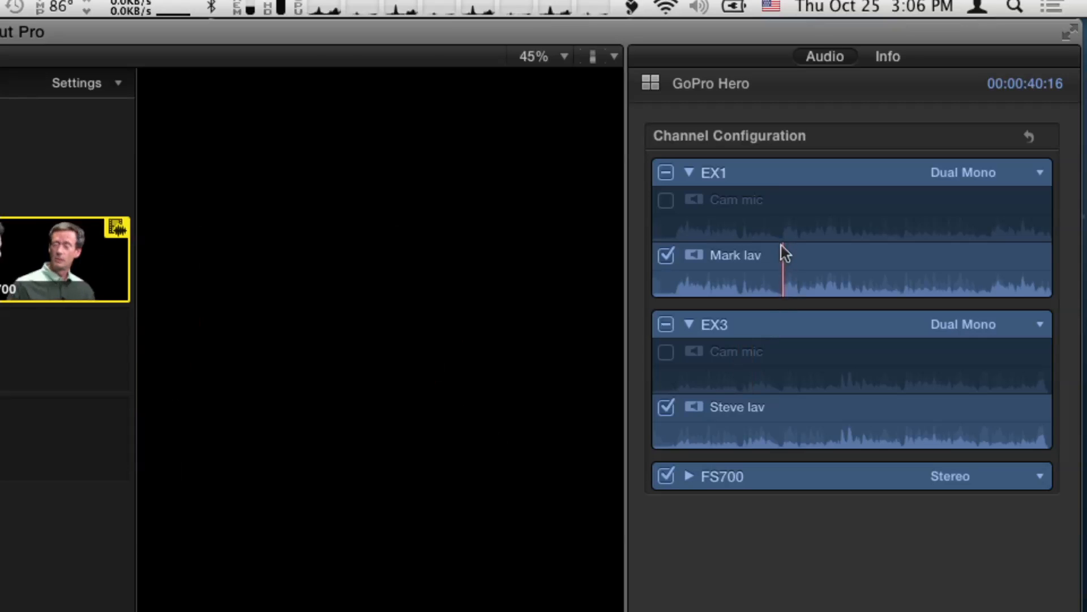
# Expand the FS700 angle's audio and toggle its Shotgun channel.
pyautogui.click(721, 476)
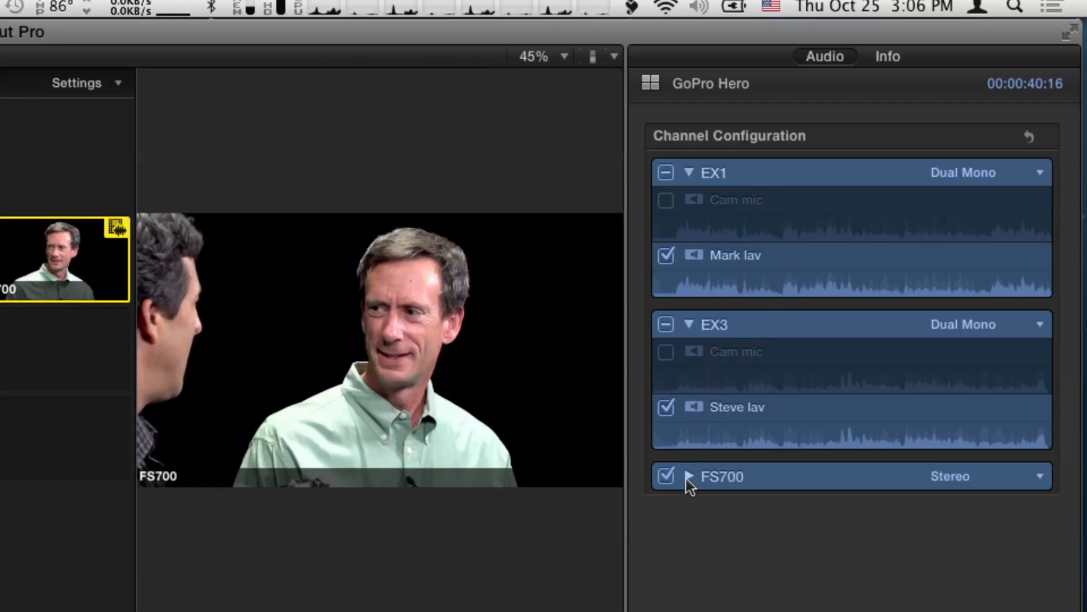
pyautogui.click(690, 477)
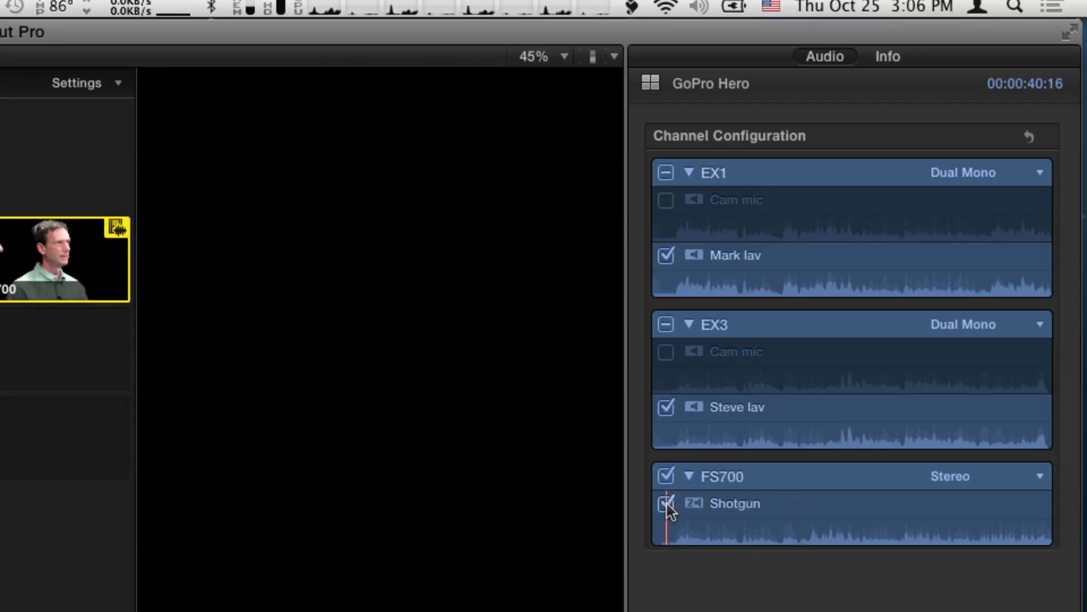
pyautogui.click(665, 503)
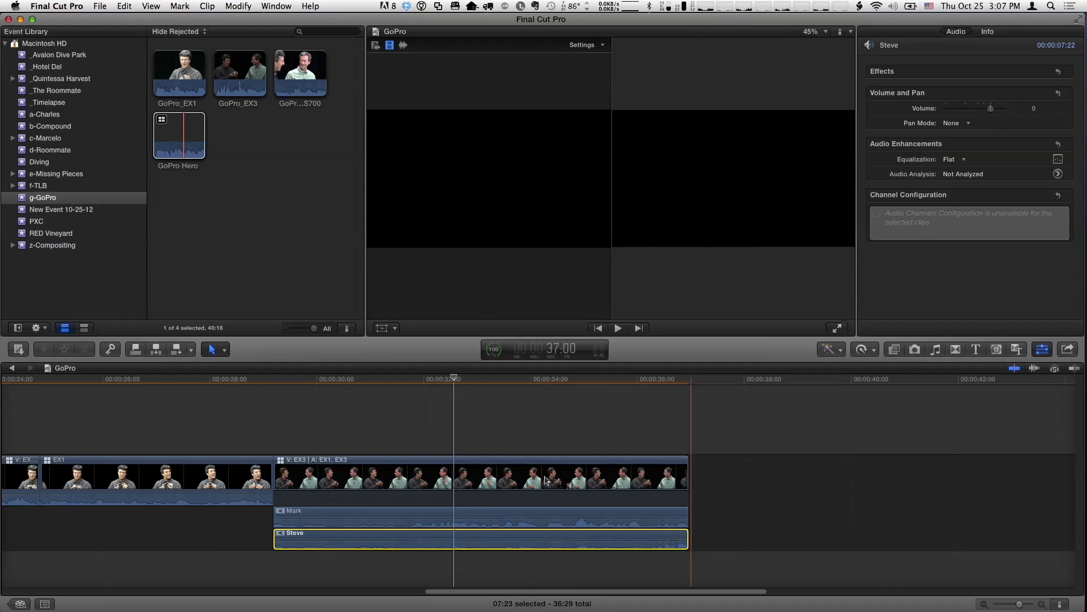
# Play the clip from about 29 seconds, then range-select Mark's audio from around 31 seconds onward.
pyautogui.click(265, 380)
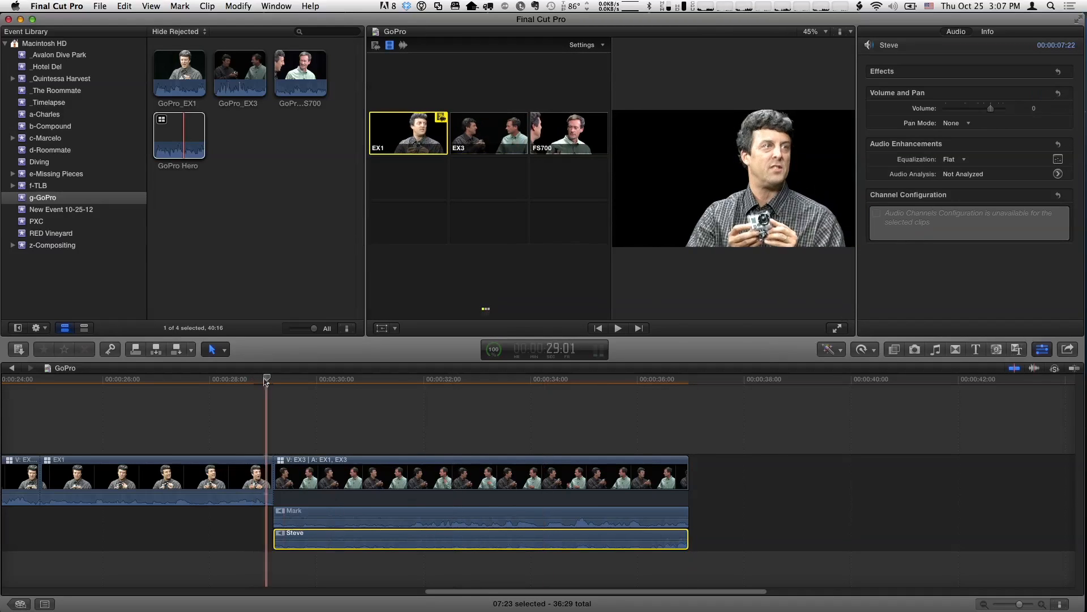
pyautogui.click(617, 328)
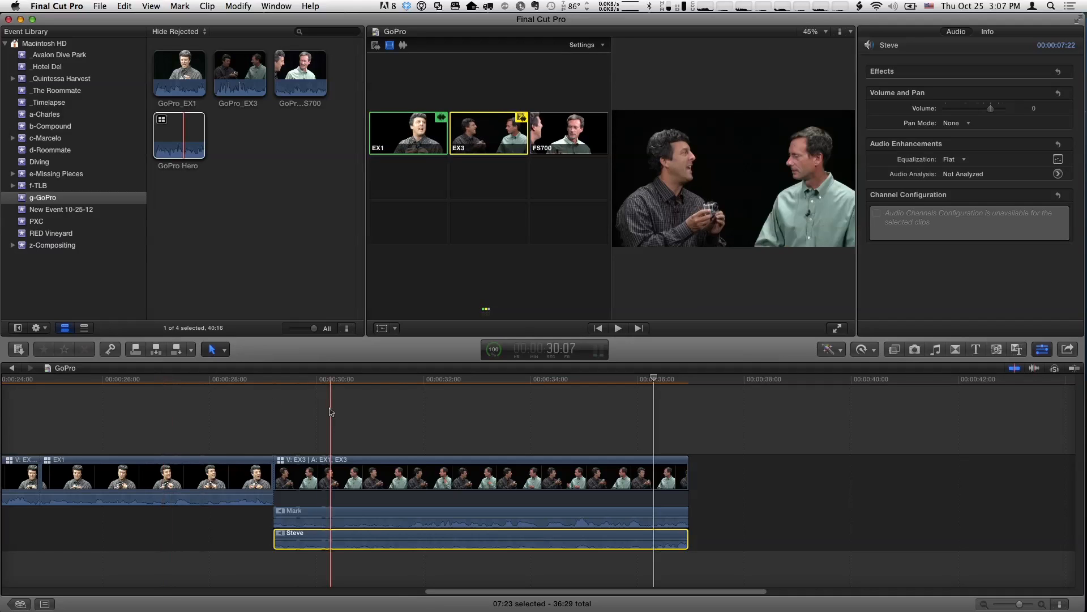
pyautogui.click(492, 379)
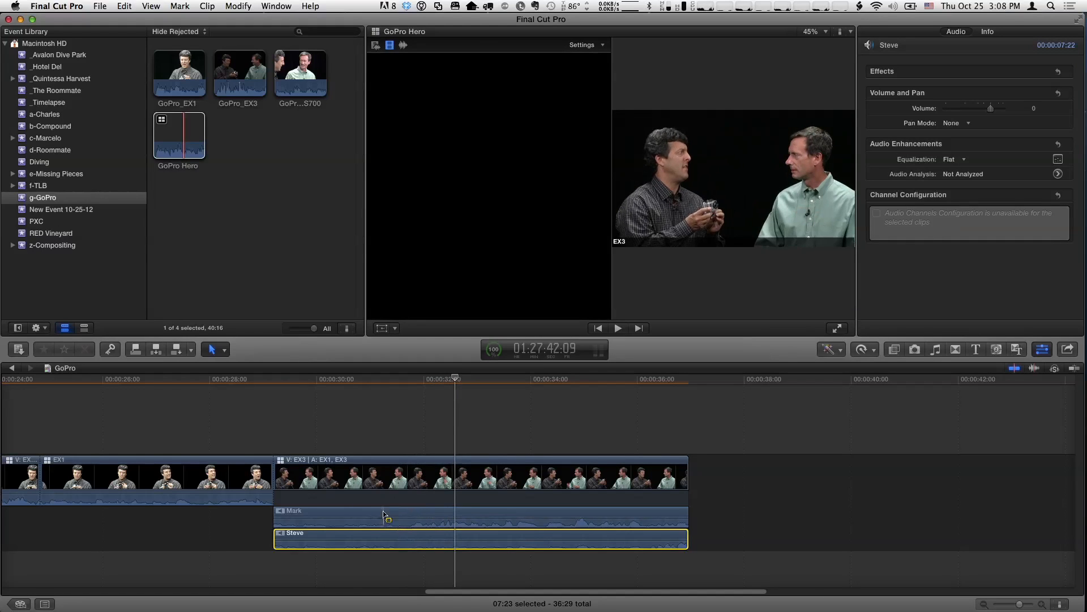
pyautogui.click(353, 380)
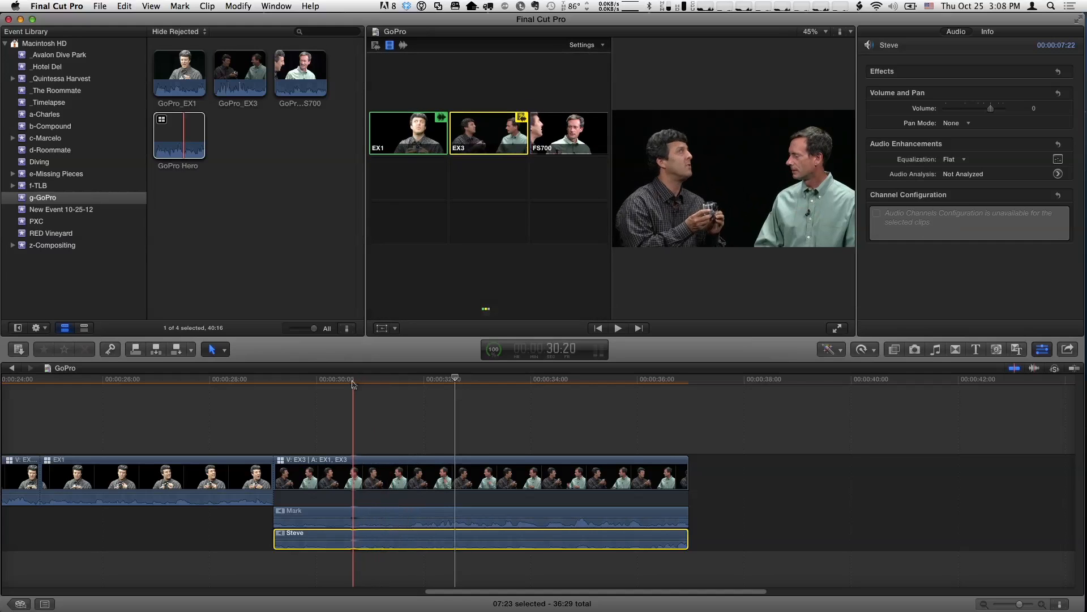
pyautogui.click(426, 379)
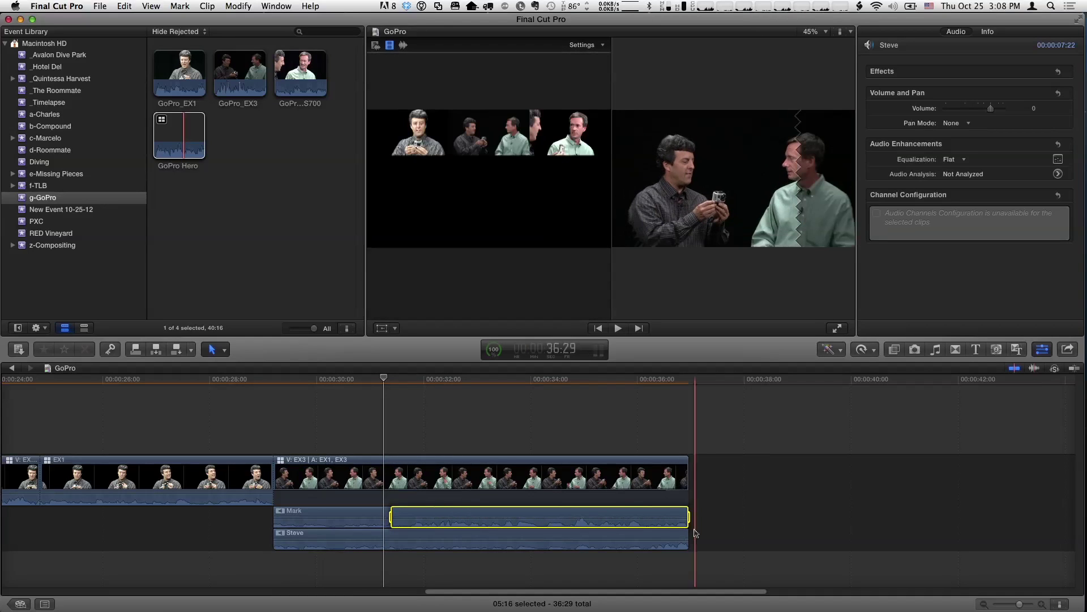
# Disable the marked stretch of Mark's audio so it goes silent.
pyautogui.click(540, 516)
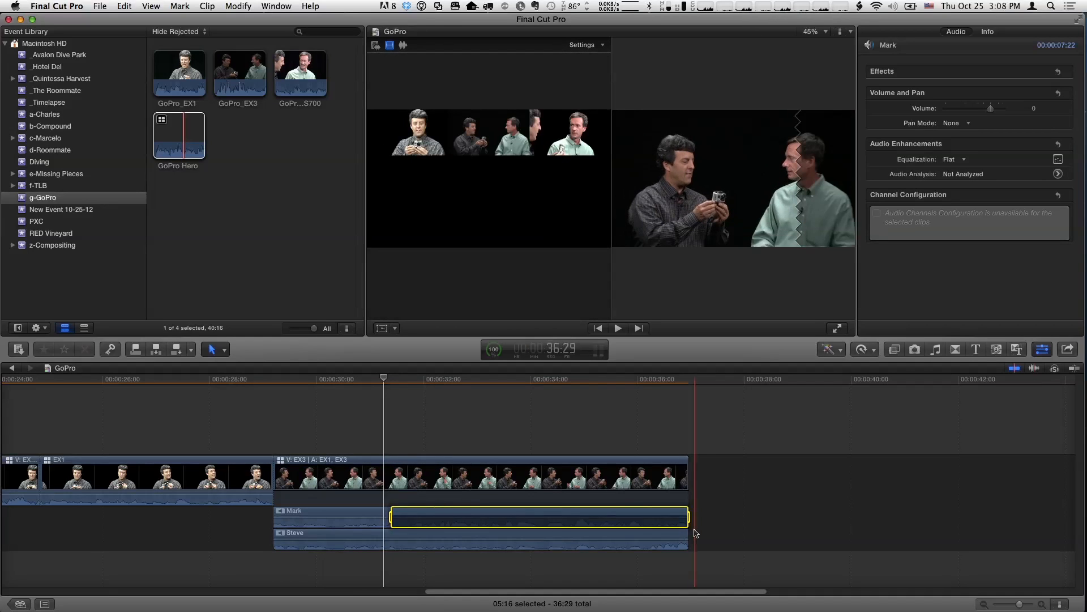
pyautogui.click(398, 537)
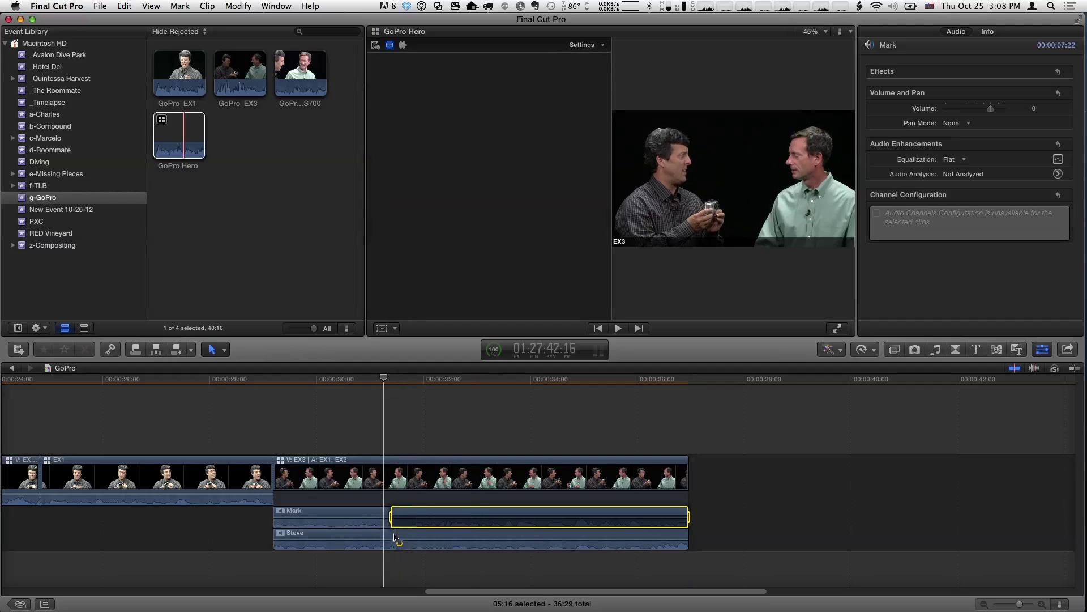
pyautogui.click(266, 392)
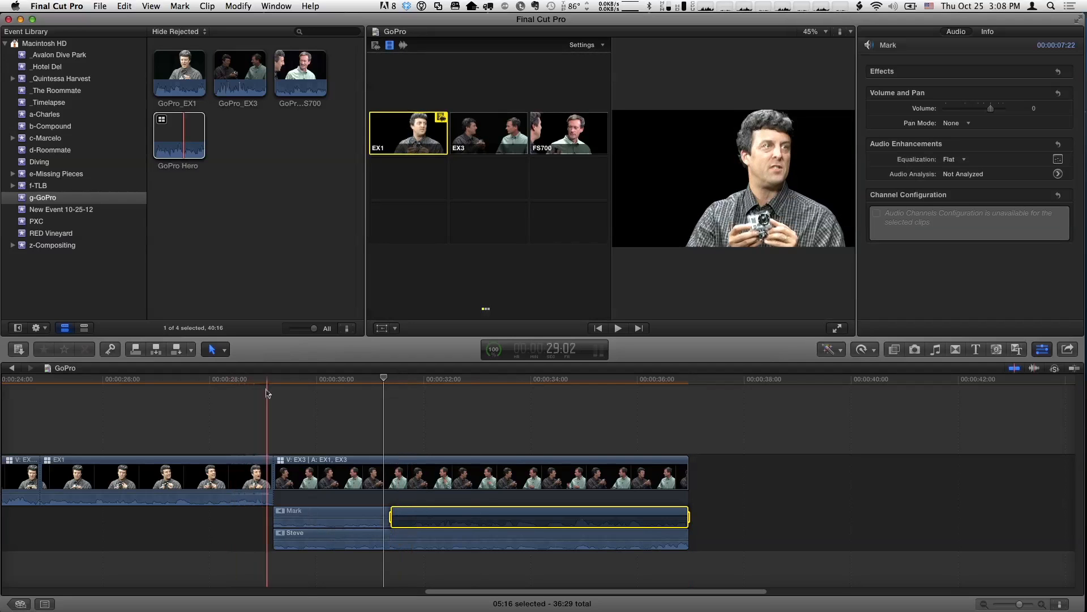
# Add volume keyframes across Steve's matching audio range and play it back.
pyautogui.click(616, 328)
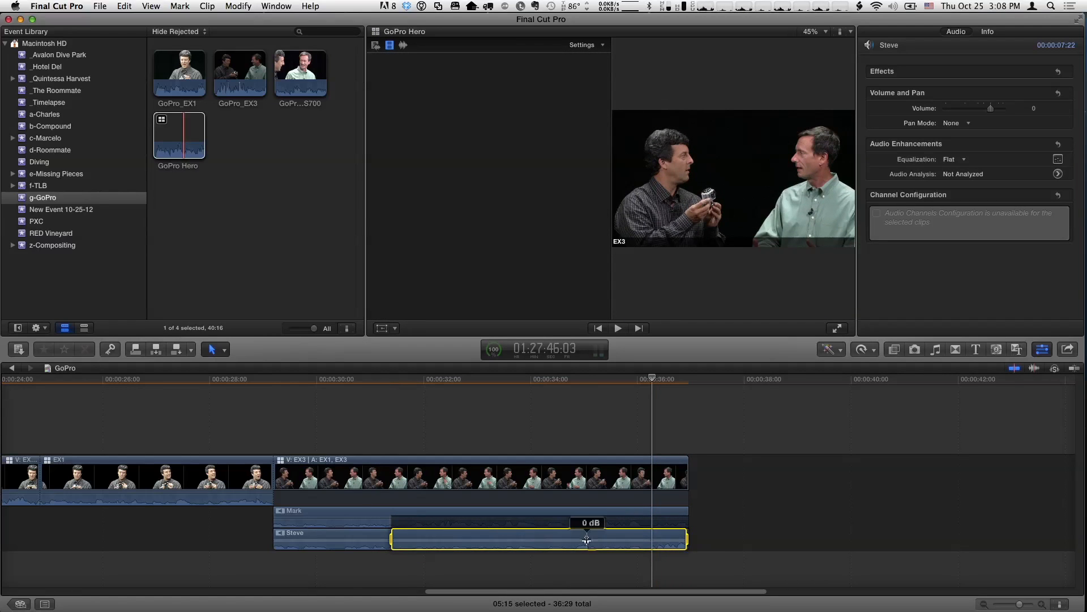
pyautogui.click(282, 379)
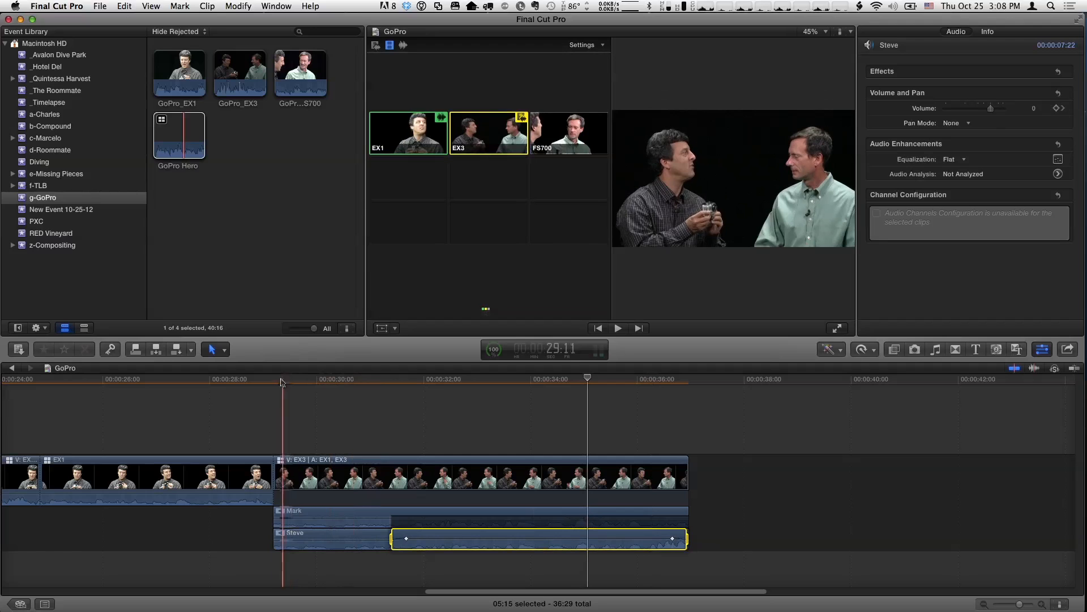
pyautogui.click(617, 327)
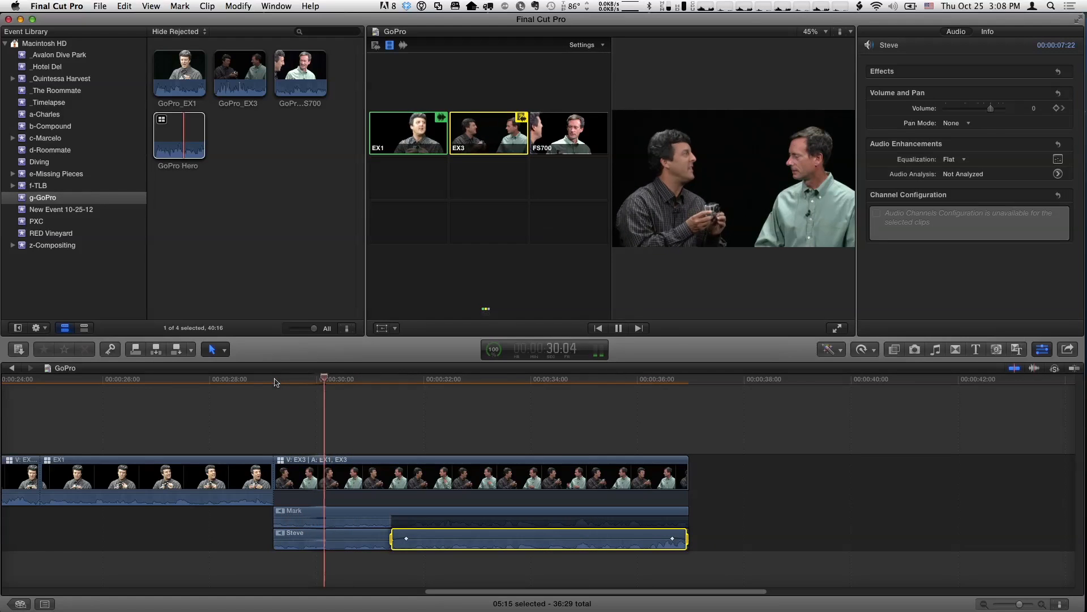